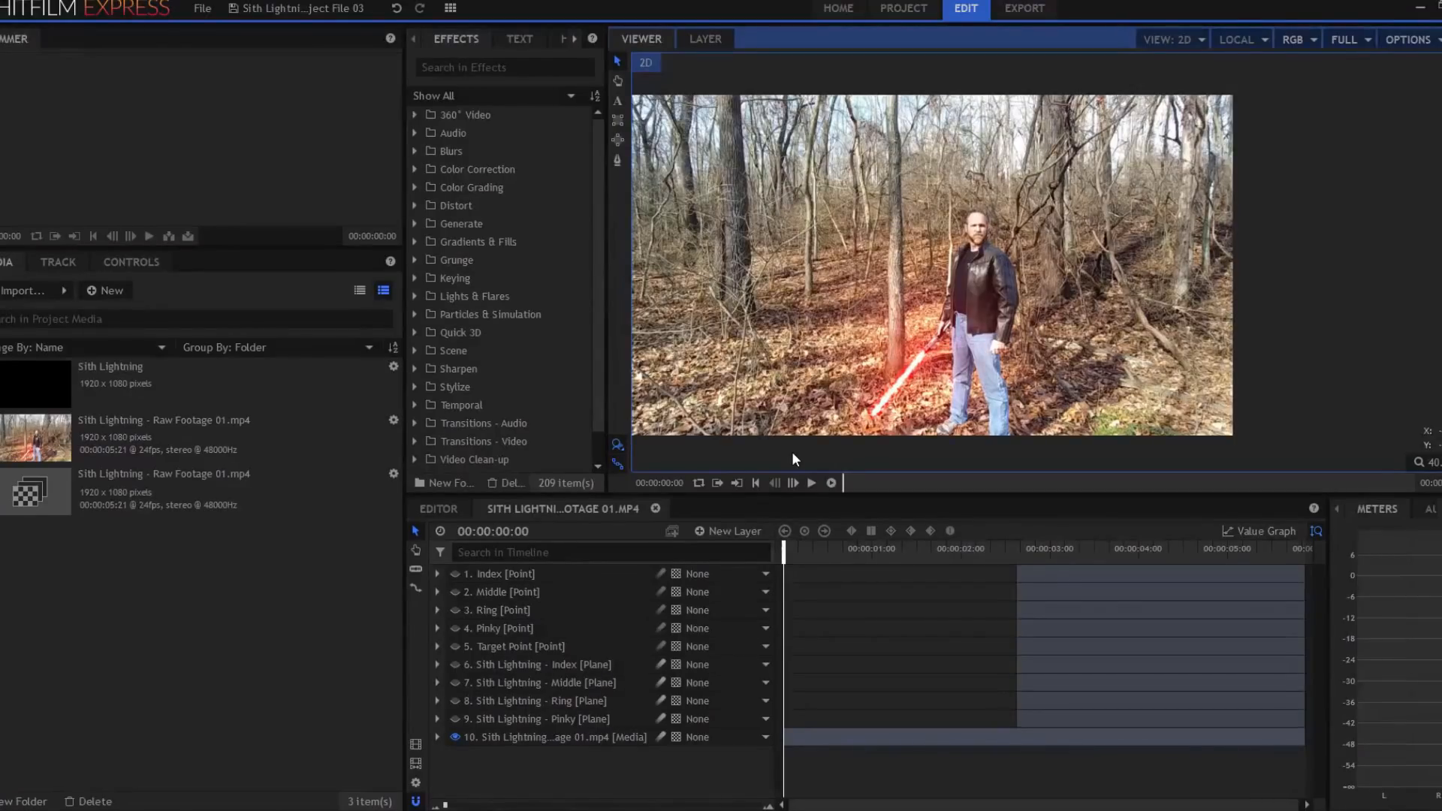
# Step: Select the forest footage and fingertip point layers and scrub to check the finger tracking
pyautogui.click(552, 737)
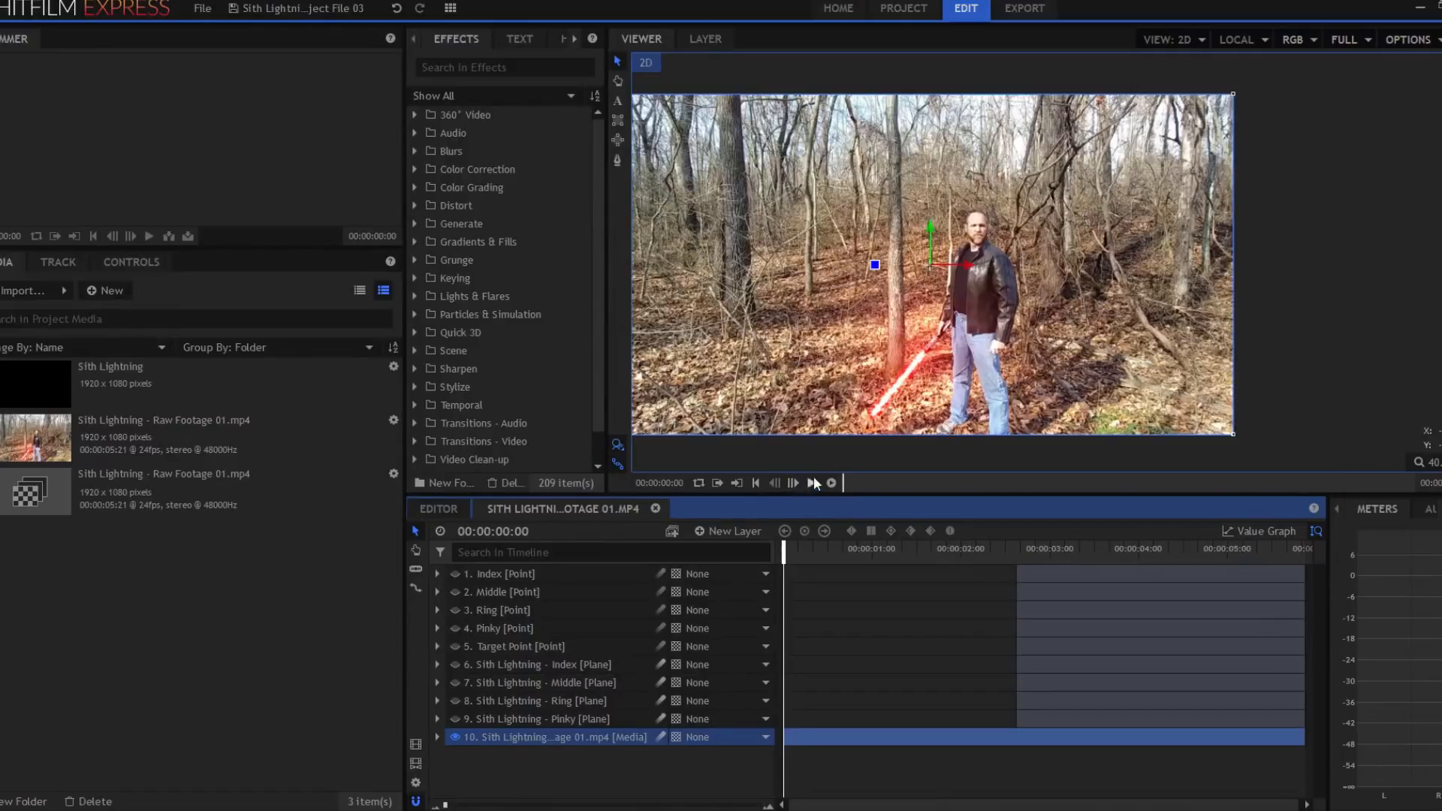
pyautogui.click(812, 483)
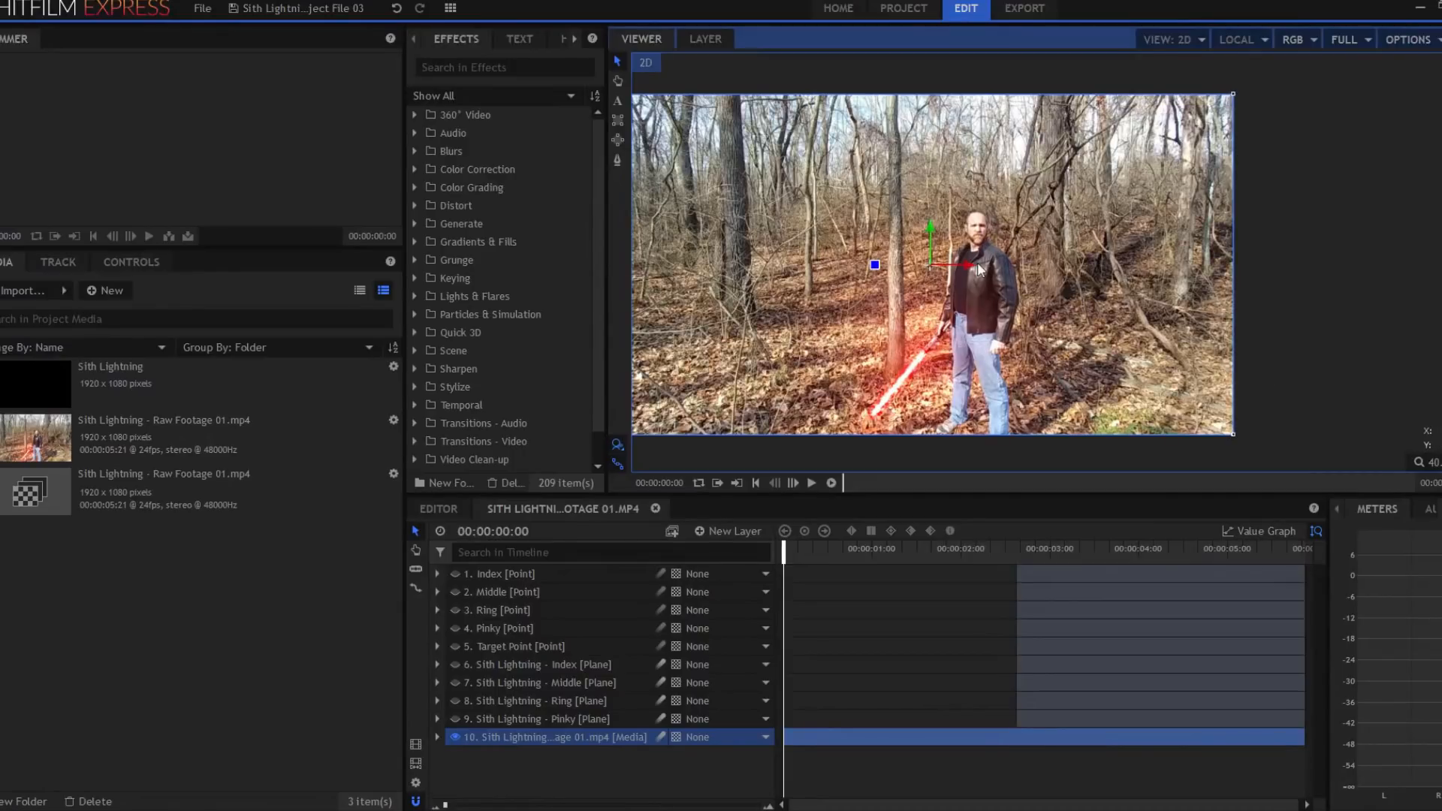
pyautogui.moveTo(1219, 316)
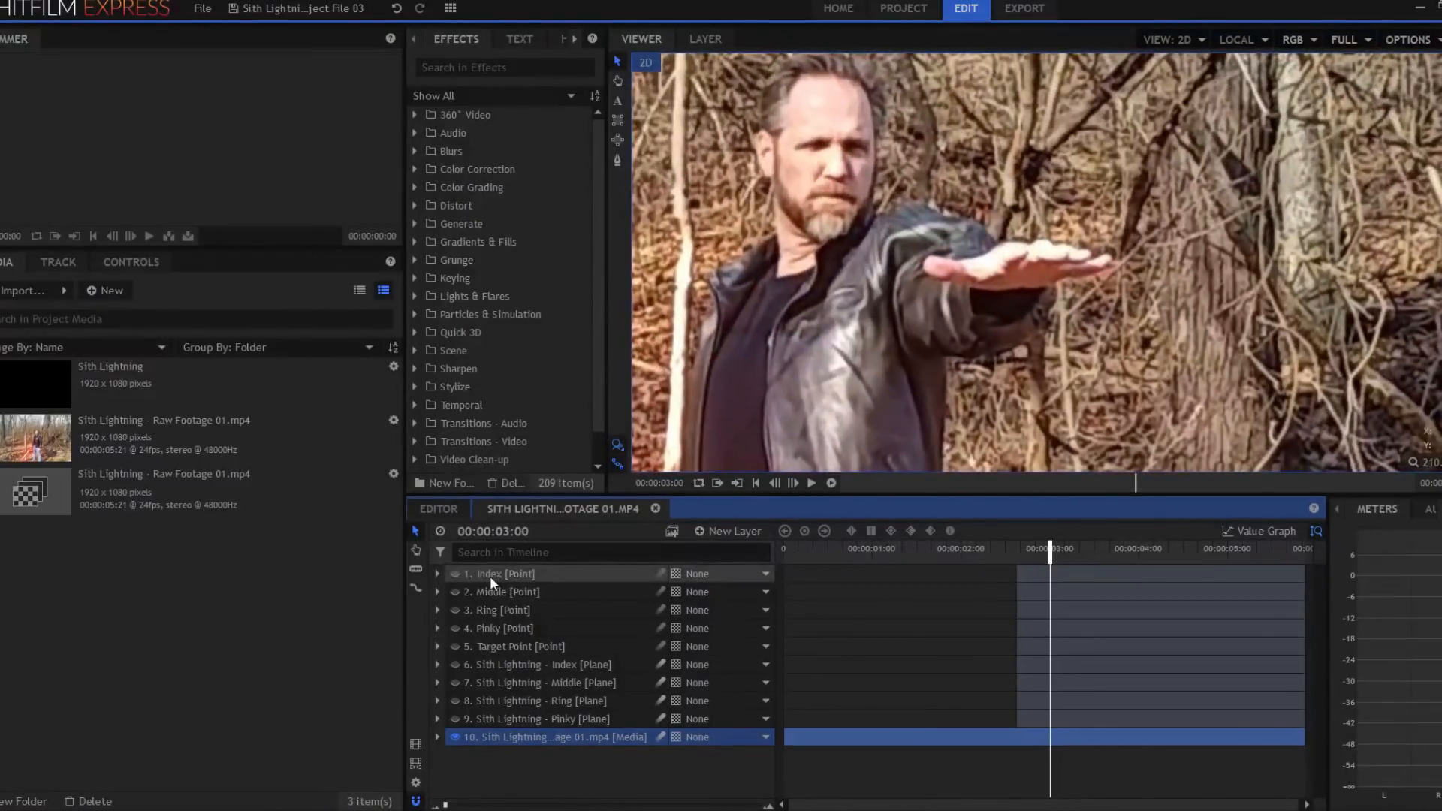
pyautogui.click(504, 573)
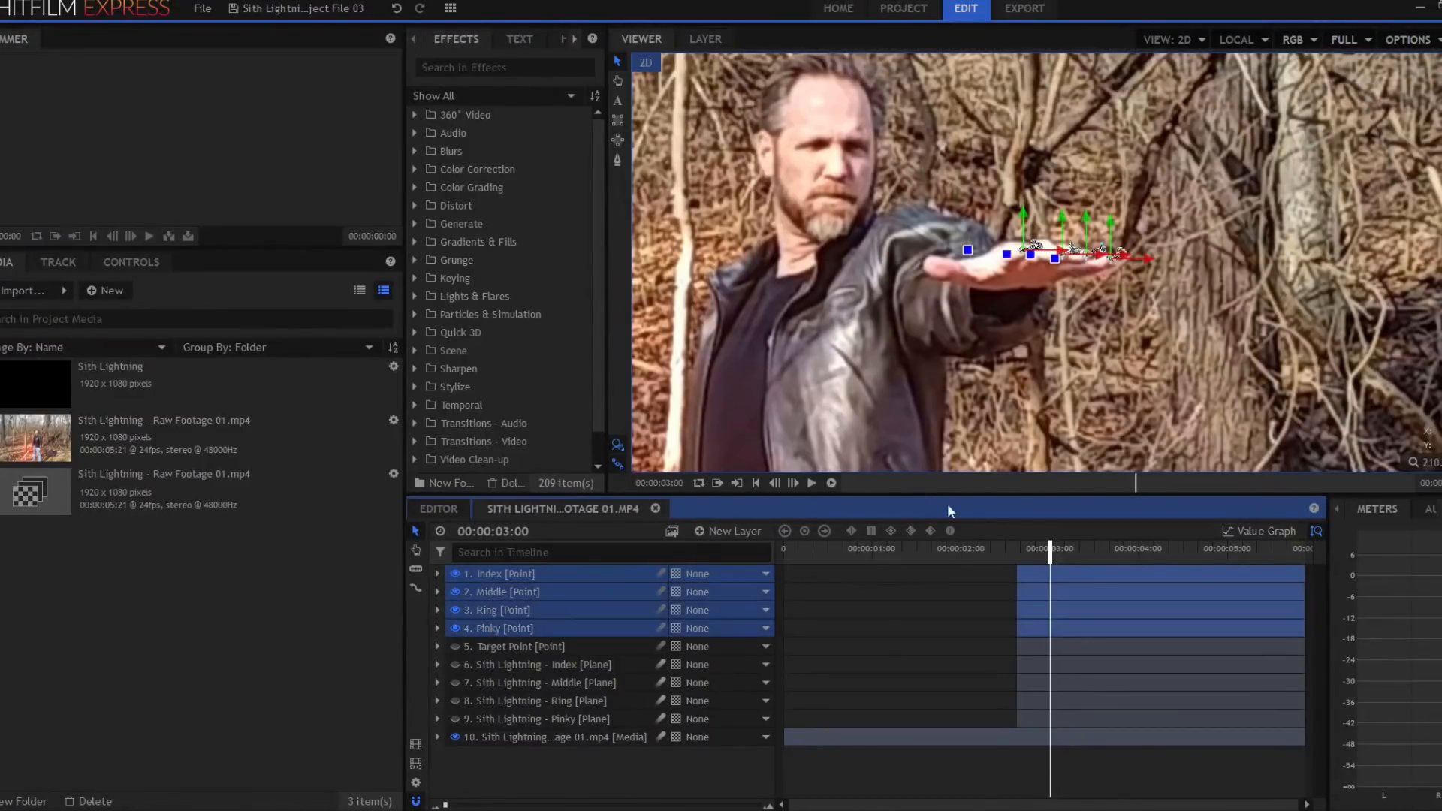
pyautogui.moveTo(1051, 548); pyautogui.dragTo(1155, 547)
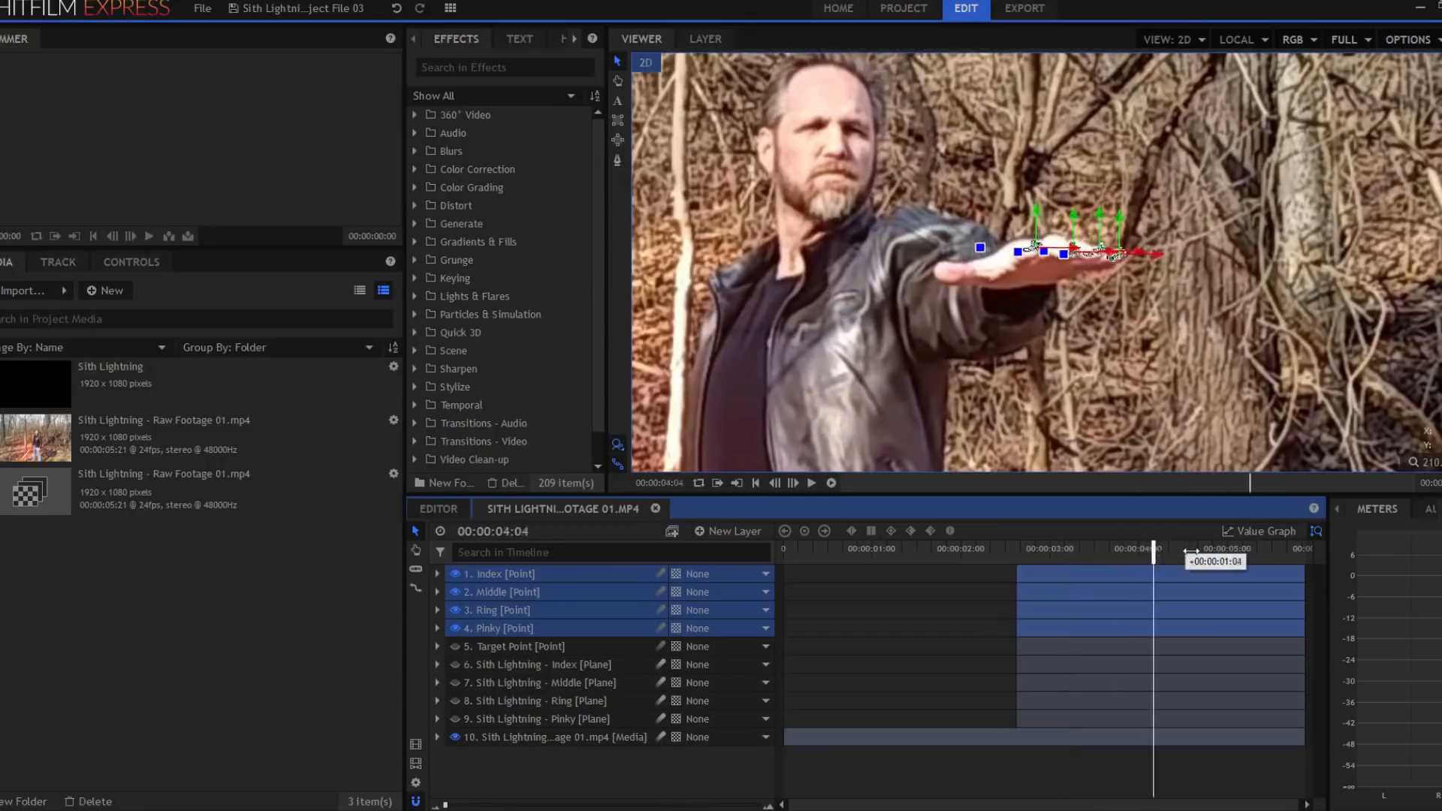
pyautogui.moveTo(1154, 548); pyautogui.dragTo(1147, 548)
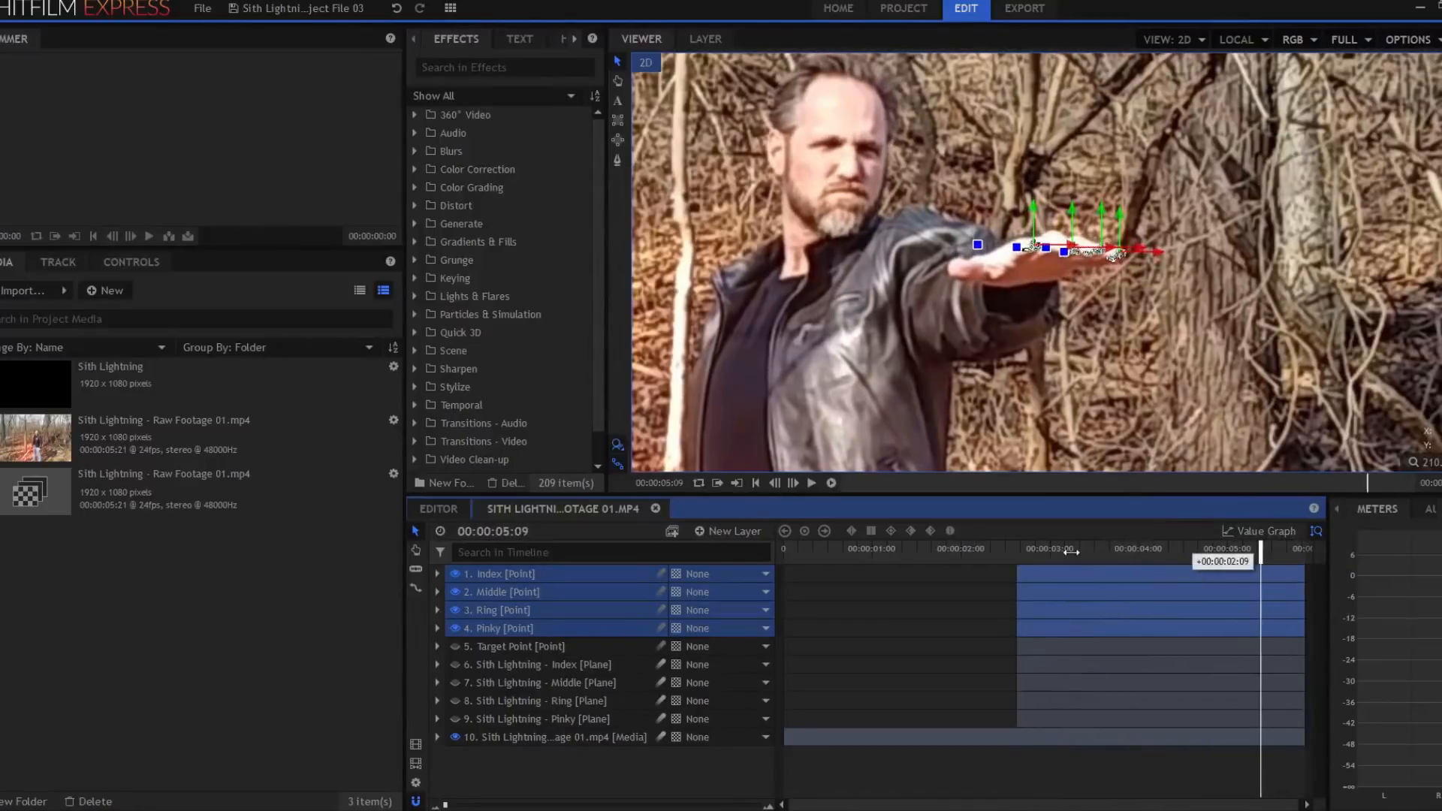
pyautogui.moveTo(1260, 549); pyautogui.dragTo(1042, 548)
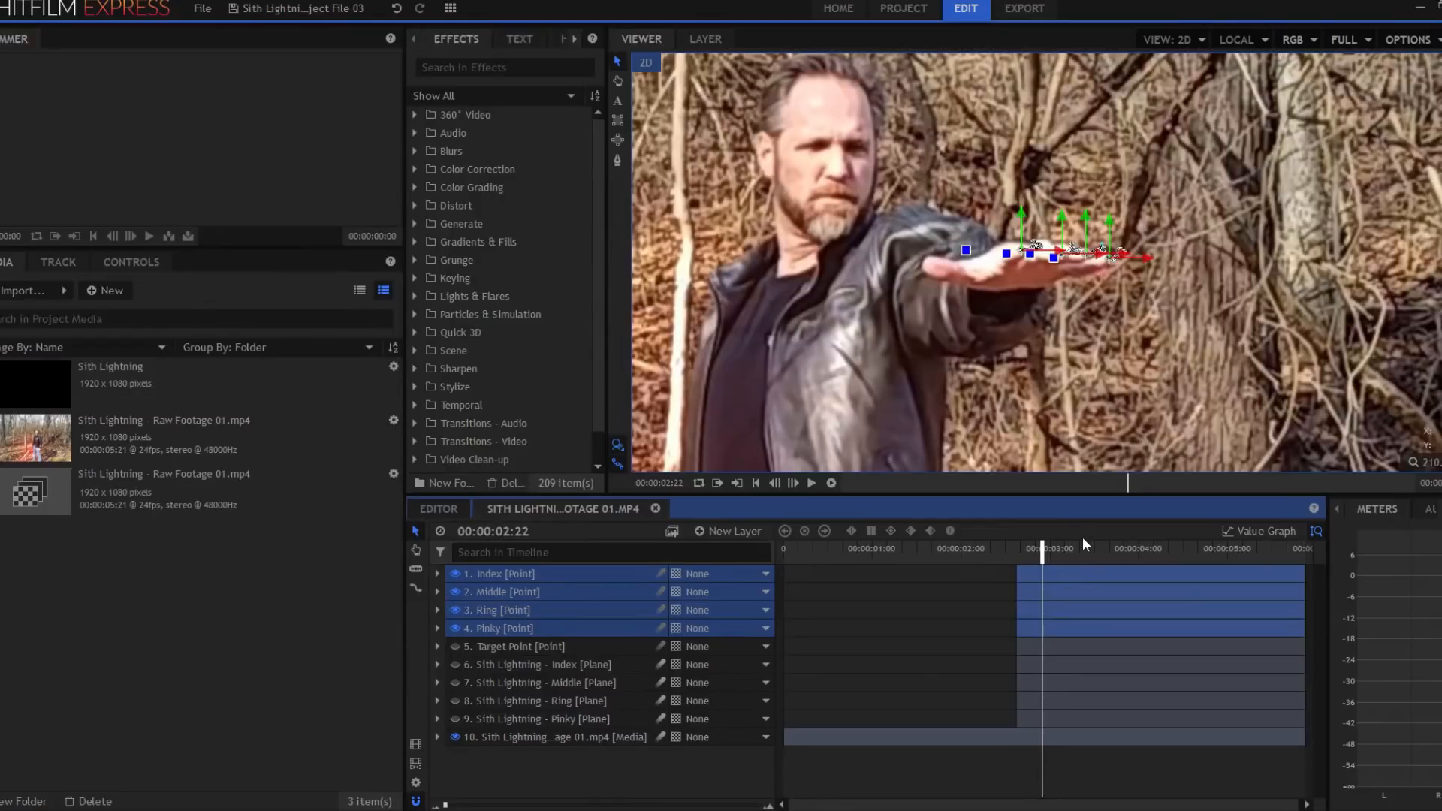
pyautogui.moveTo(1417, 423)
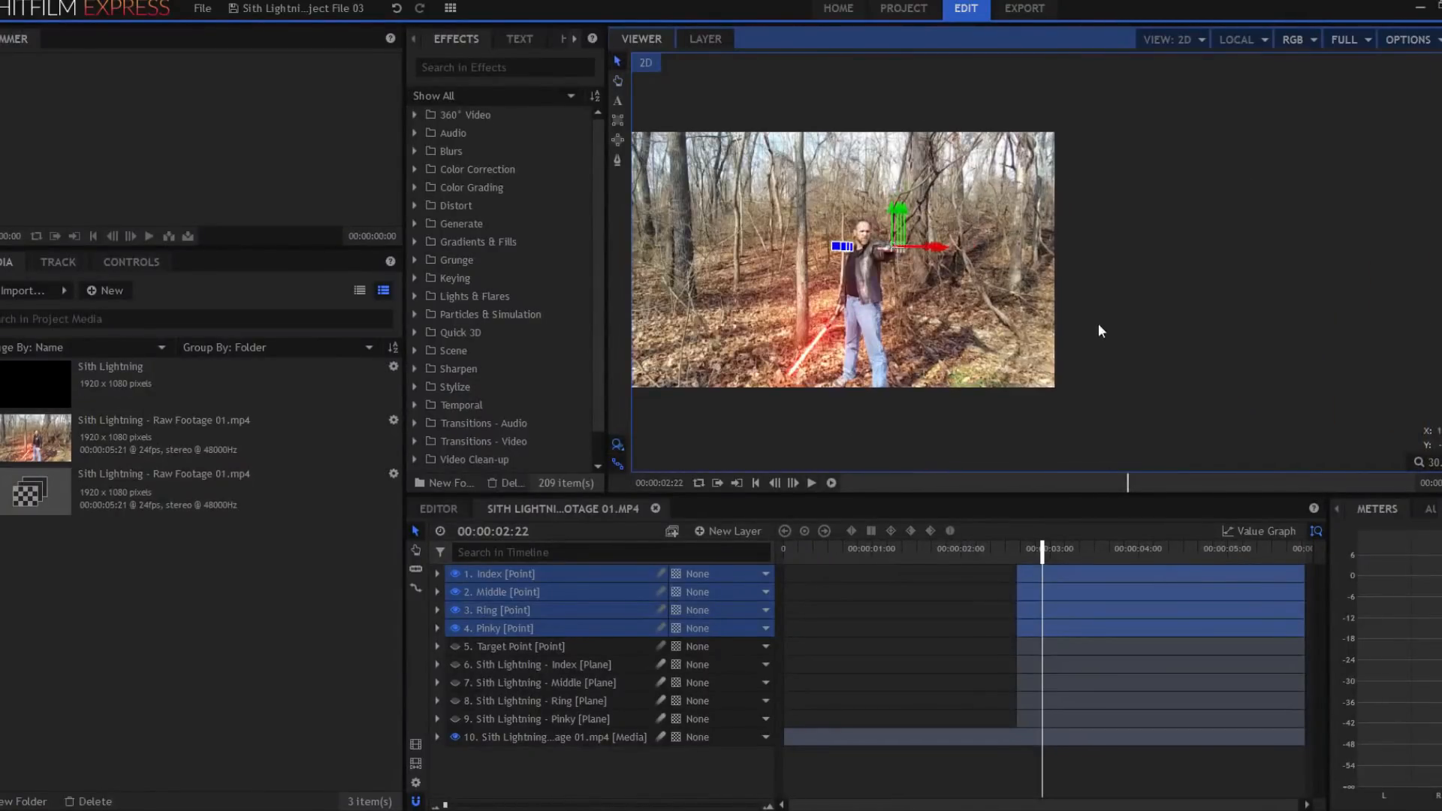
# Step: Select Target Point, then expand the Sith Lightning - Index plane's Effects > Index settings
pyautogui.click(516, 646)
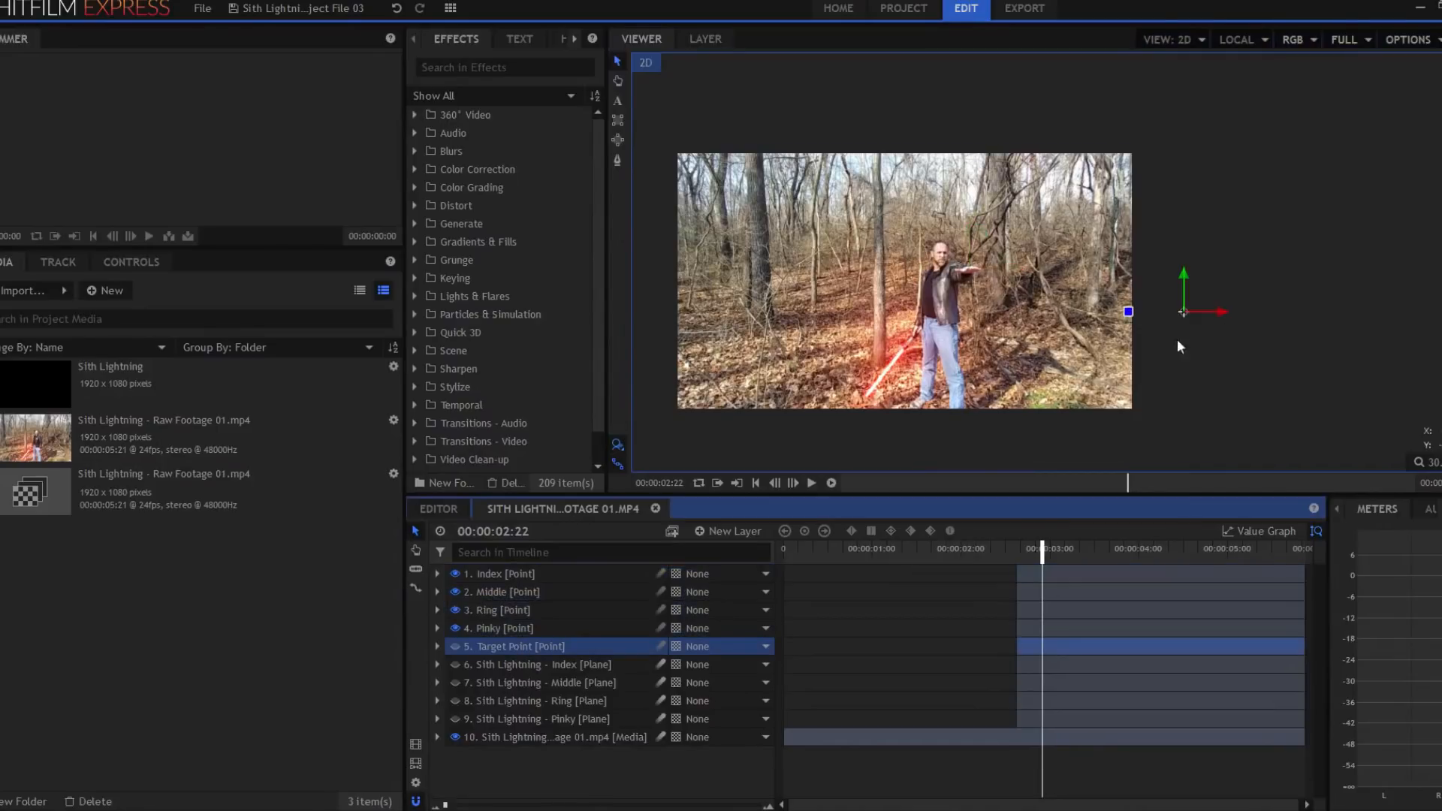
pyautogui.moveTo(972, 275)
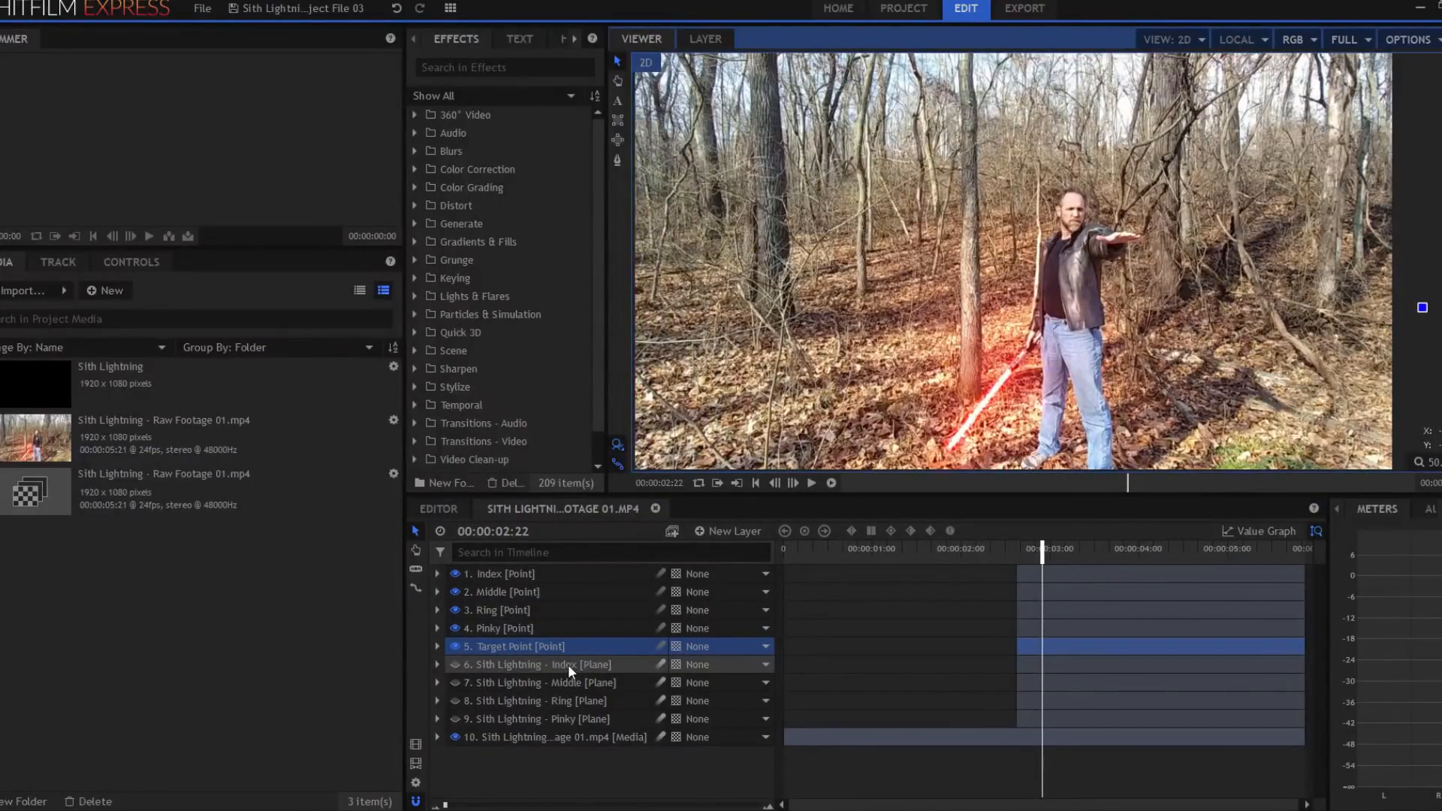
pyautogui.click(538, 664)
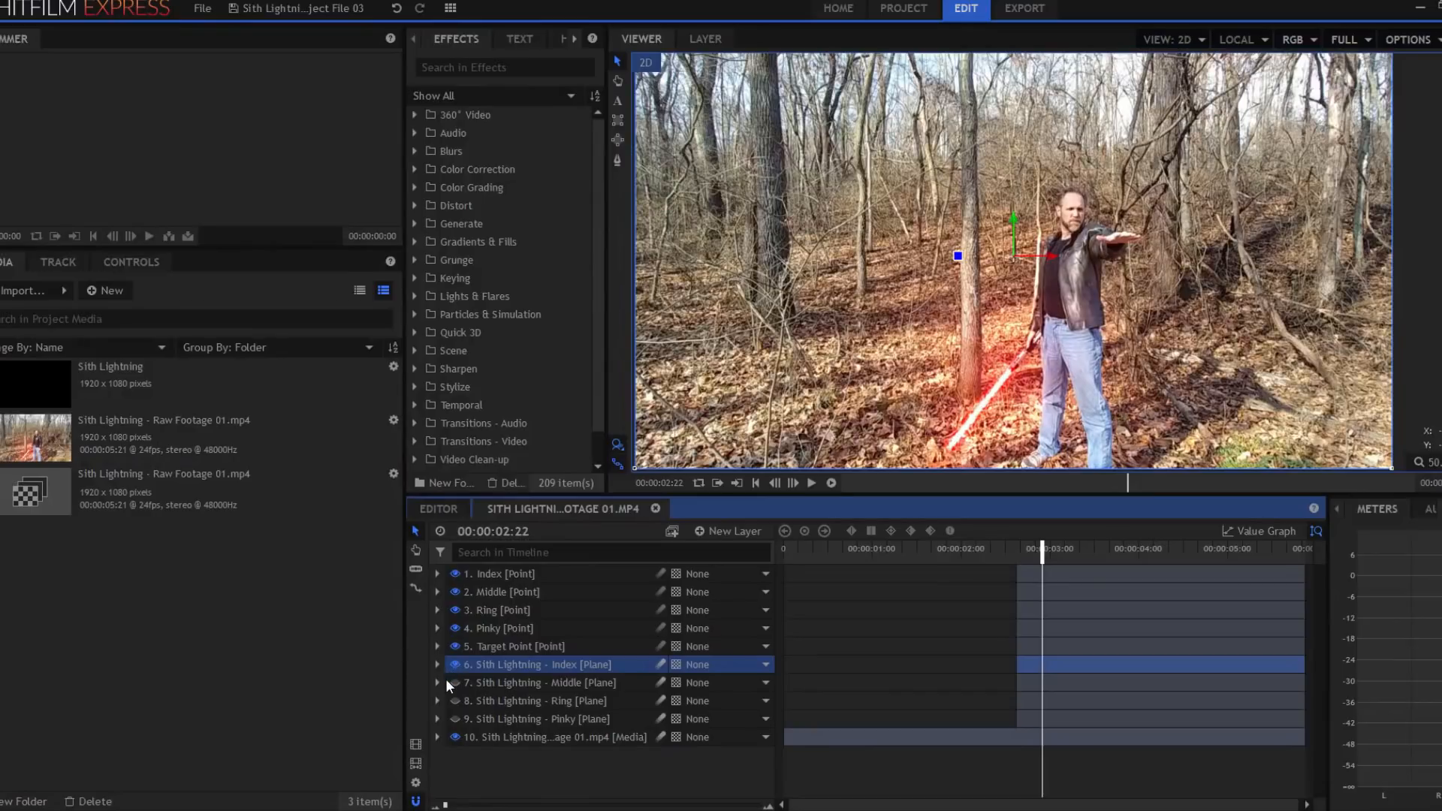
pyautogui.click(438, 664)
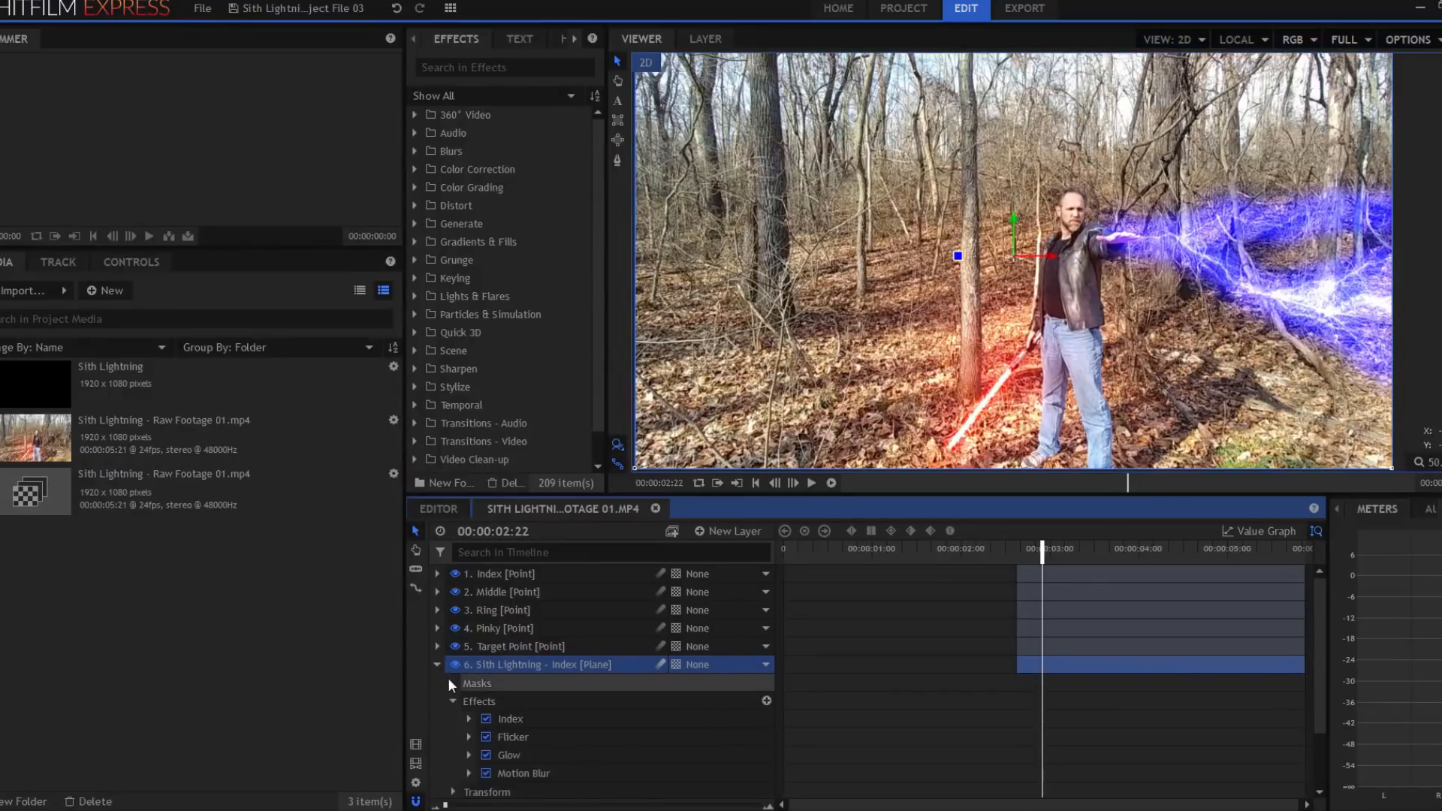
pyautogui.click(510, 718)
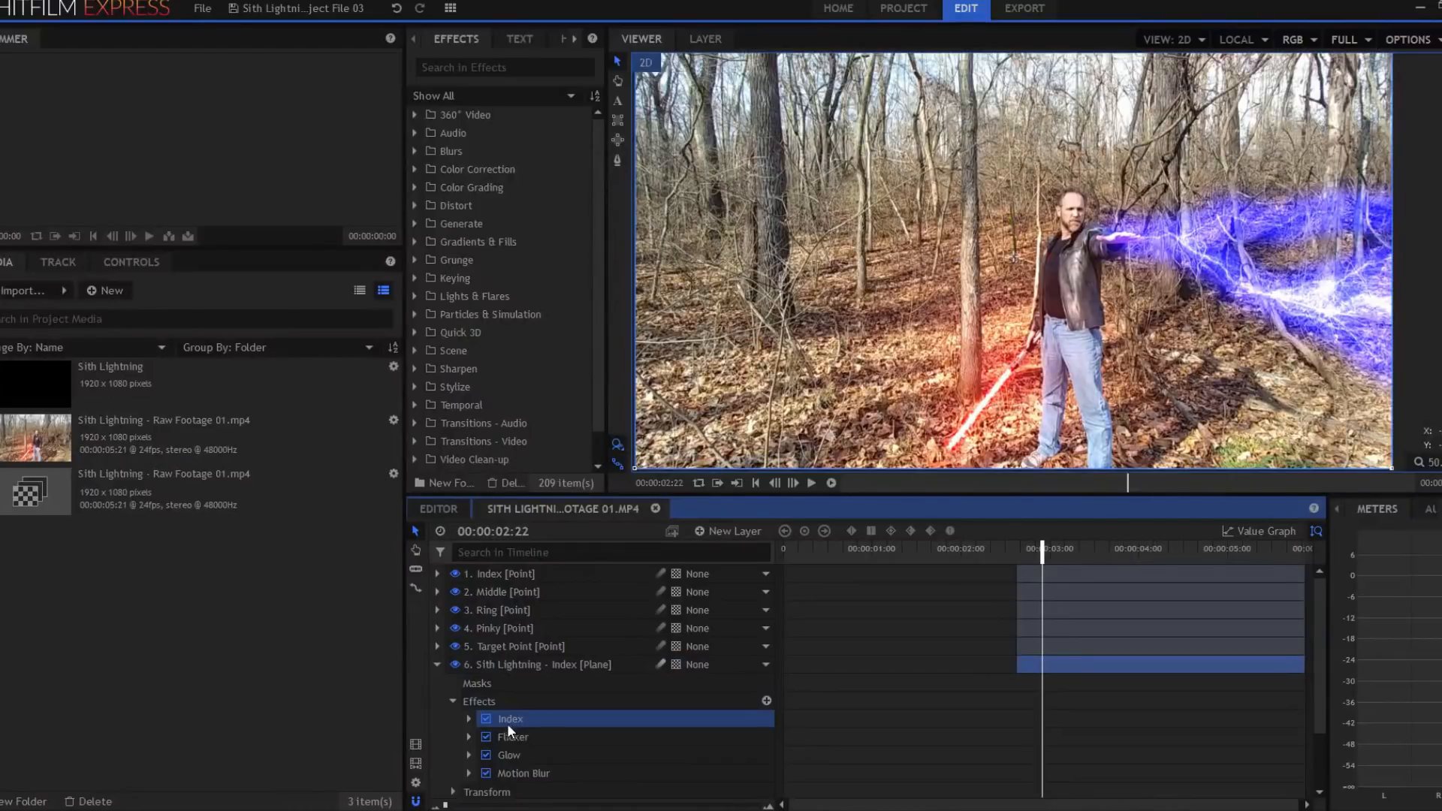
pyautogui.click(468, 718)
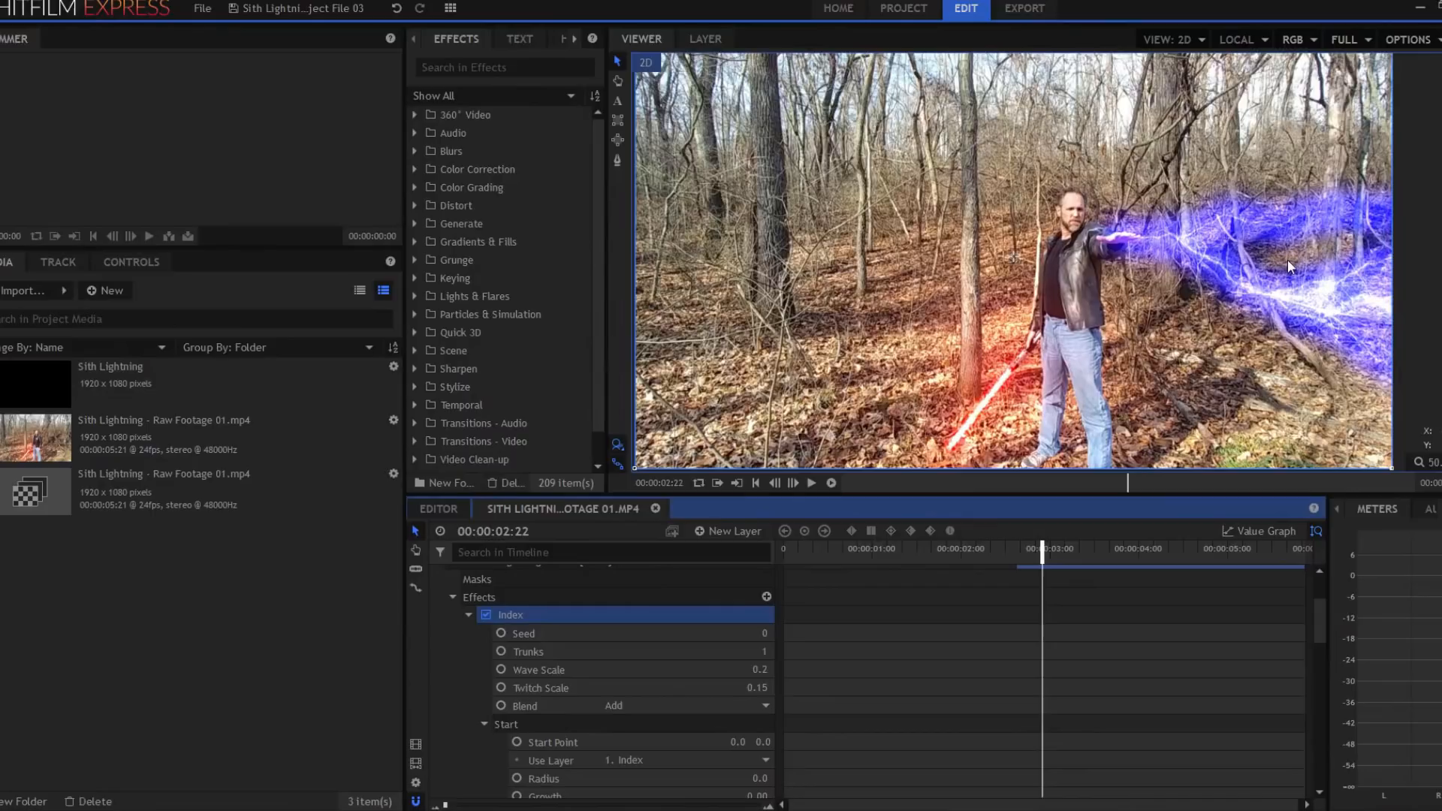
# Step: Scroll to the End Growth keyframes and scrub back before them to preview the growth
pyautogui.scroll(-3)
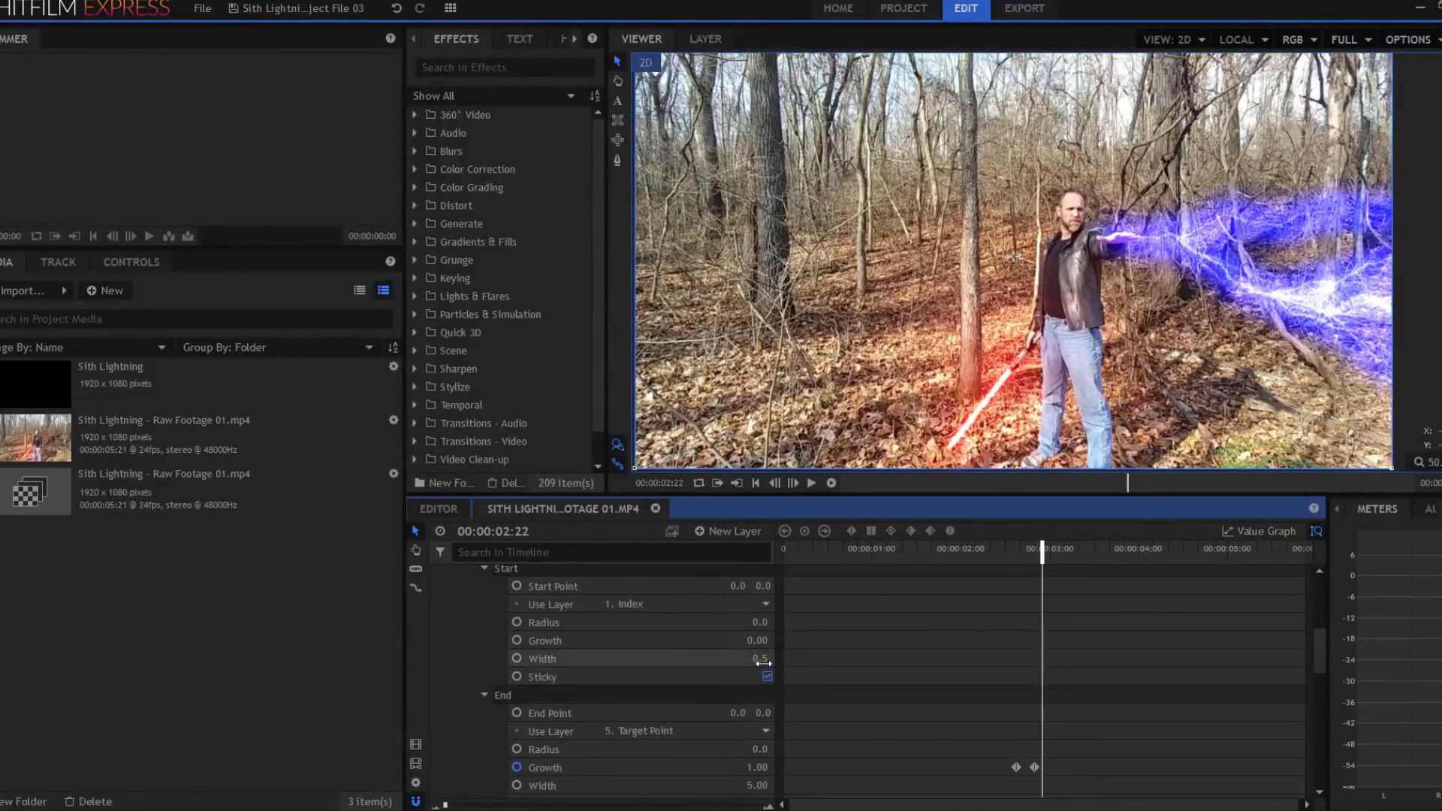
pyautogui.scroll(-3)
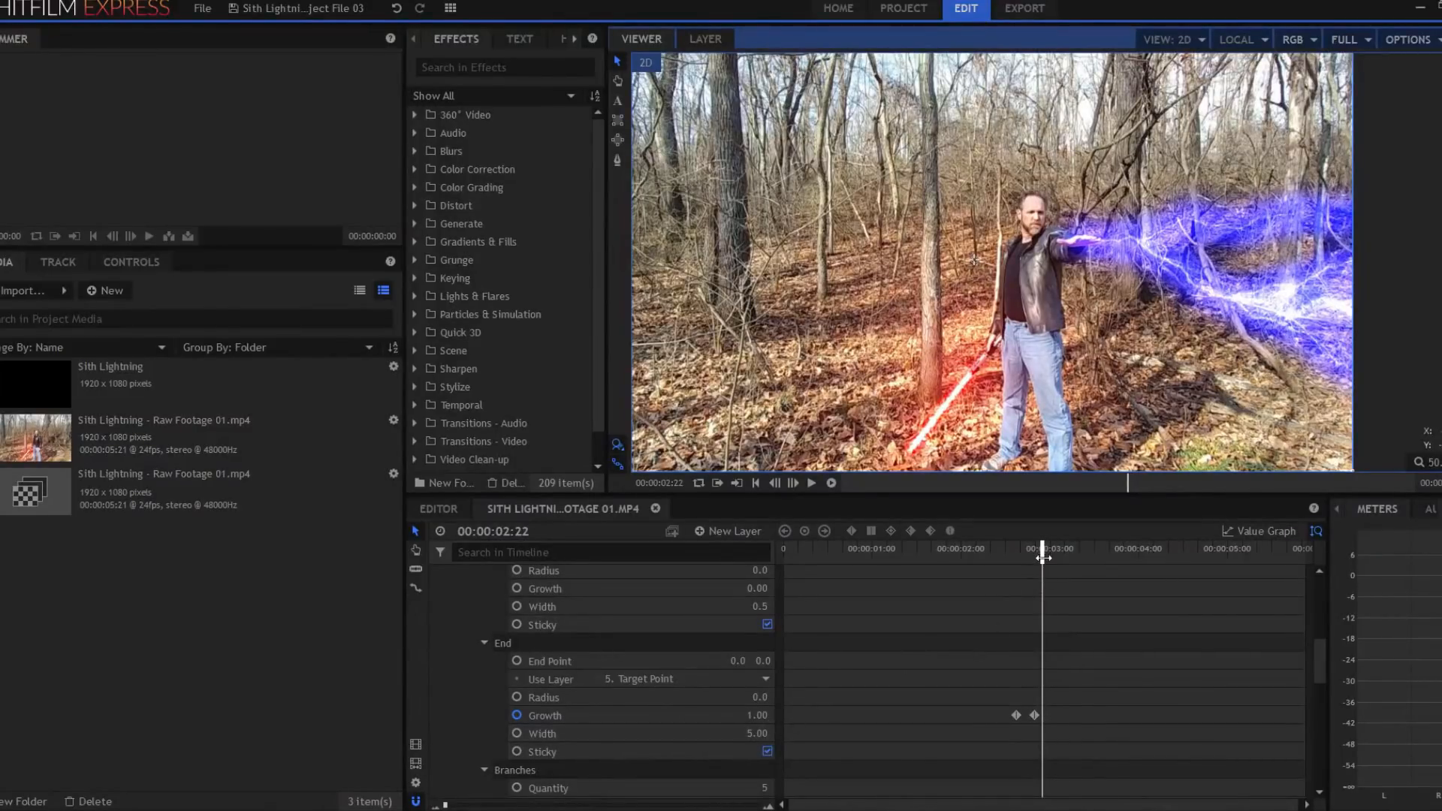
pyautogui.moveTo(1044, 548); pyautogui.dragTo(1037, 548)
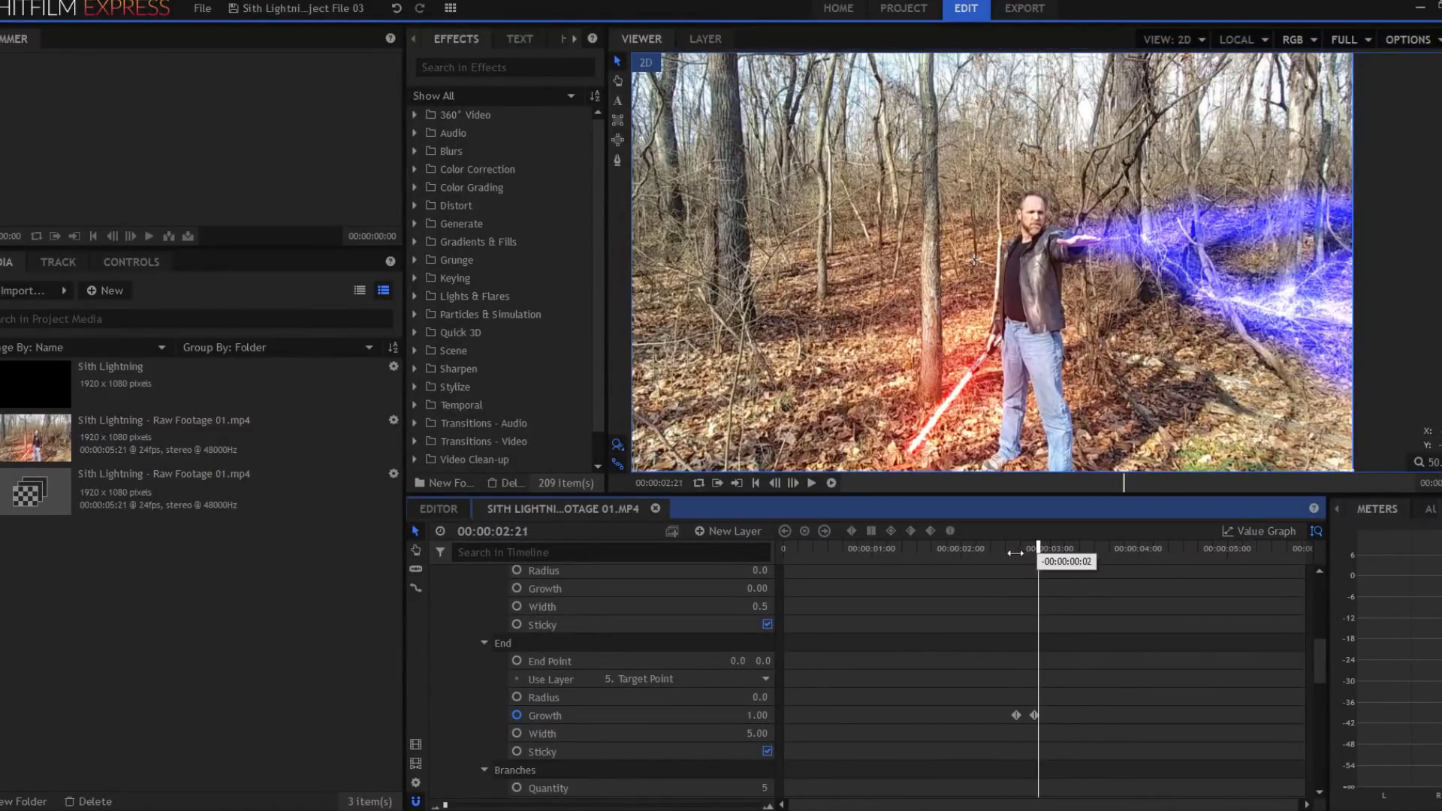
pyautogui.moveTo(1037, 548); pyautogui.dragTo(1009, 548)
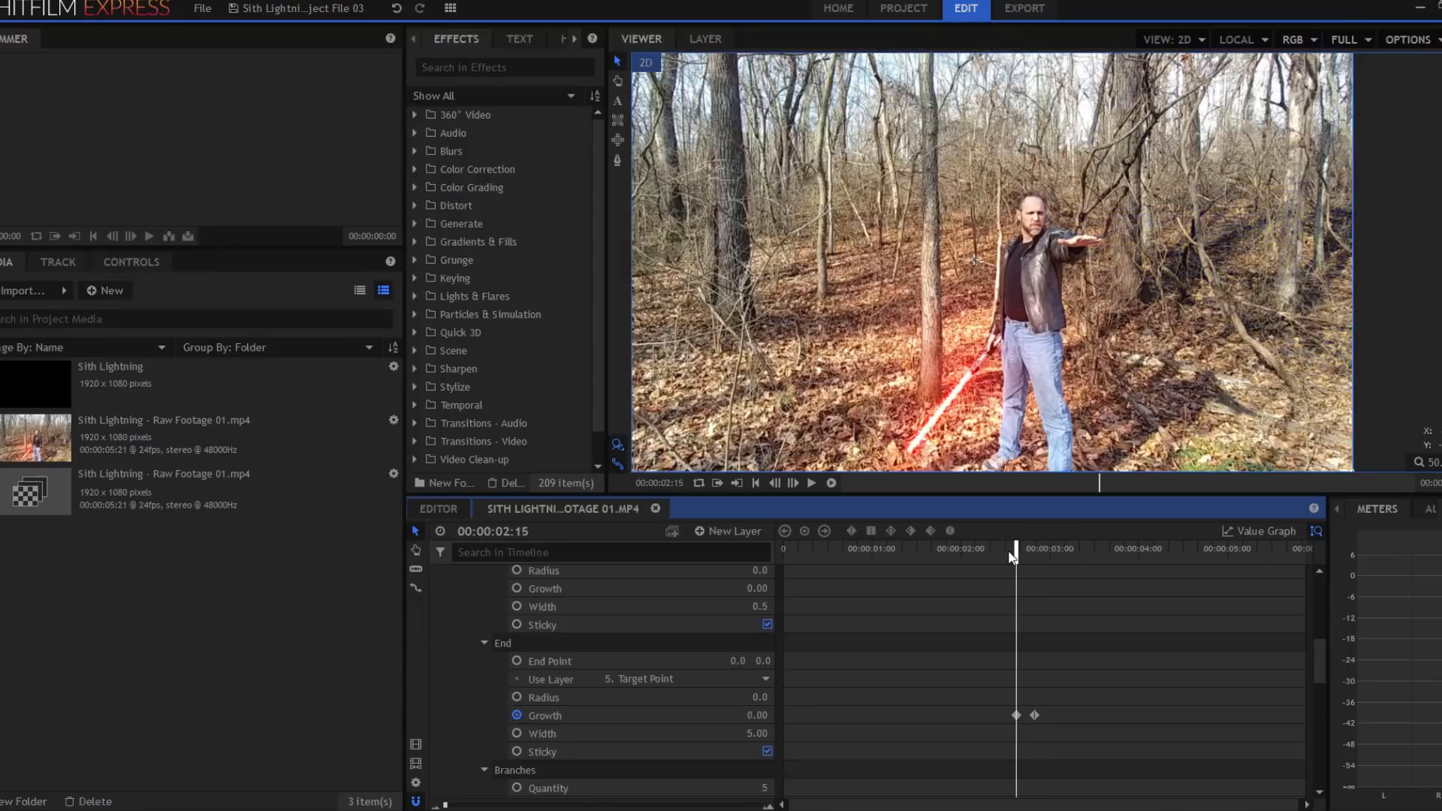
pyautogui.moveTo(1010, 548); pyautogui.dragTo(1021, 549)
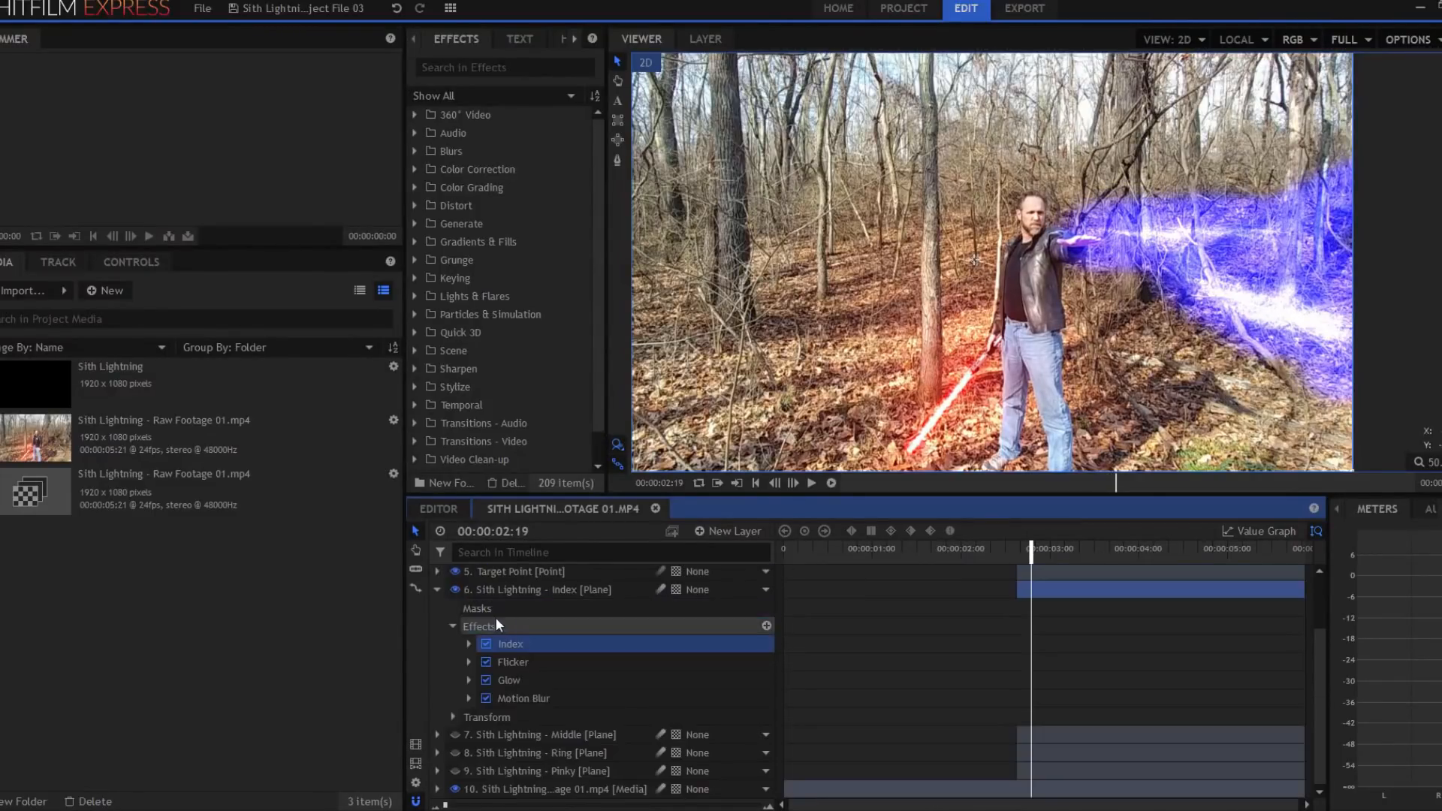
# Step: Disable Motion Blur on the index lightning while keeping Index, Flicker and Glow enabled
pyautogui.click(486, 661)
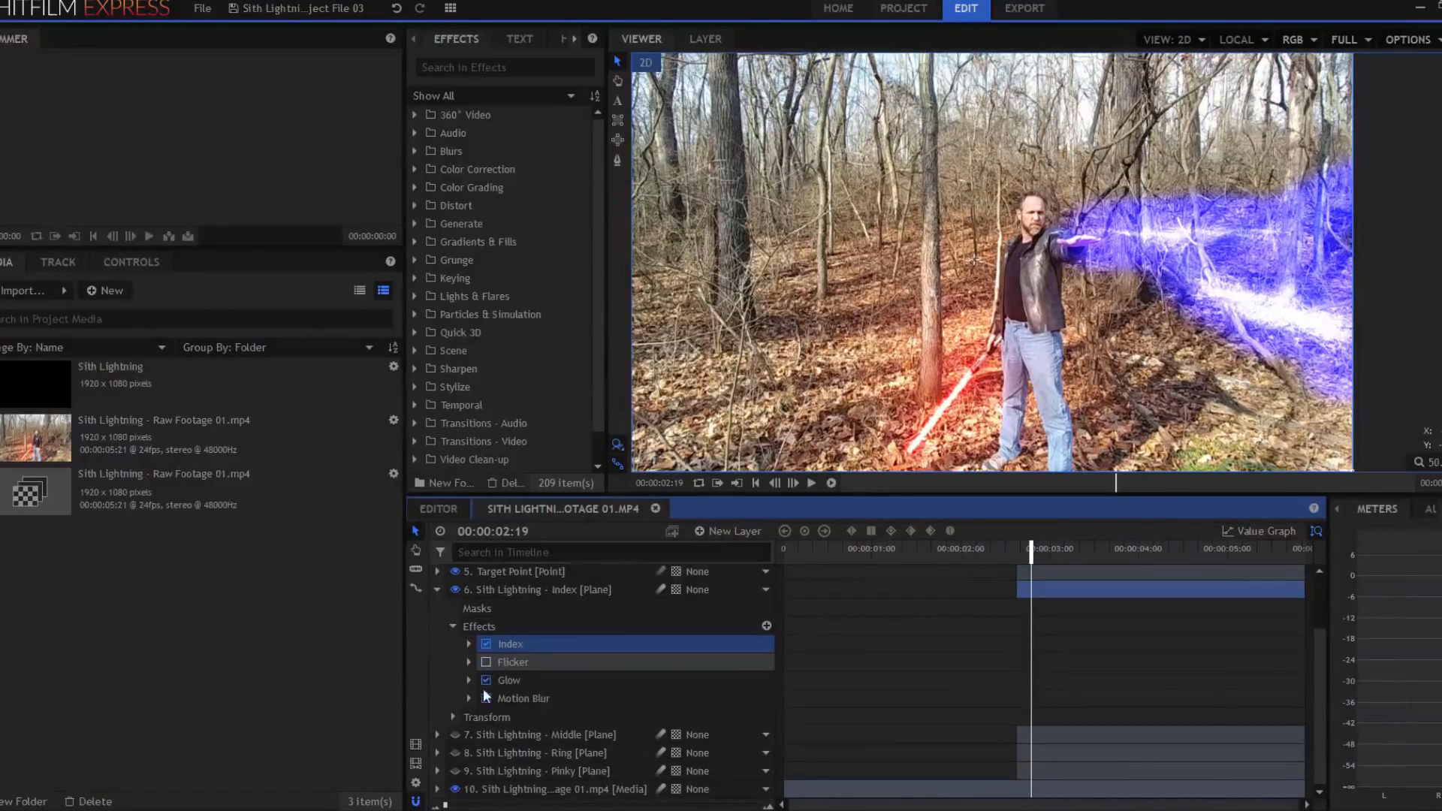
pyautogui.click(484, 680)
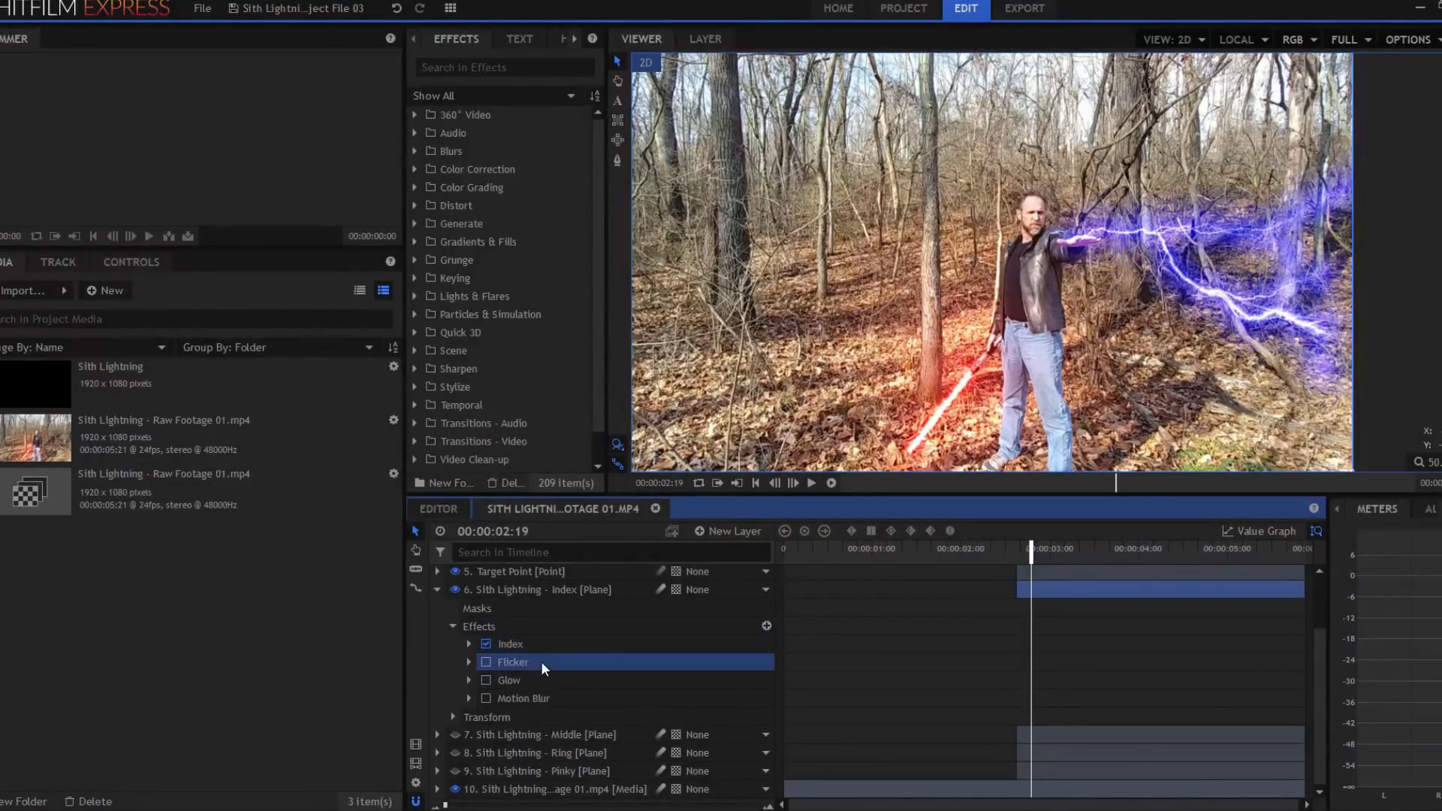
pyautogui.moveTo(903, 596)
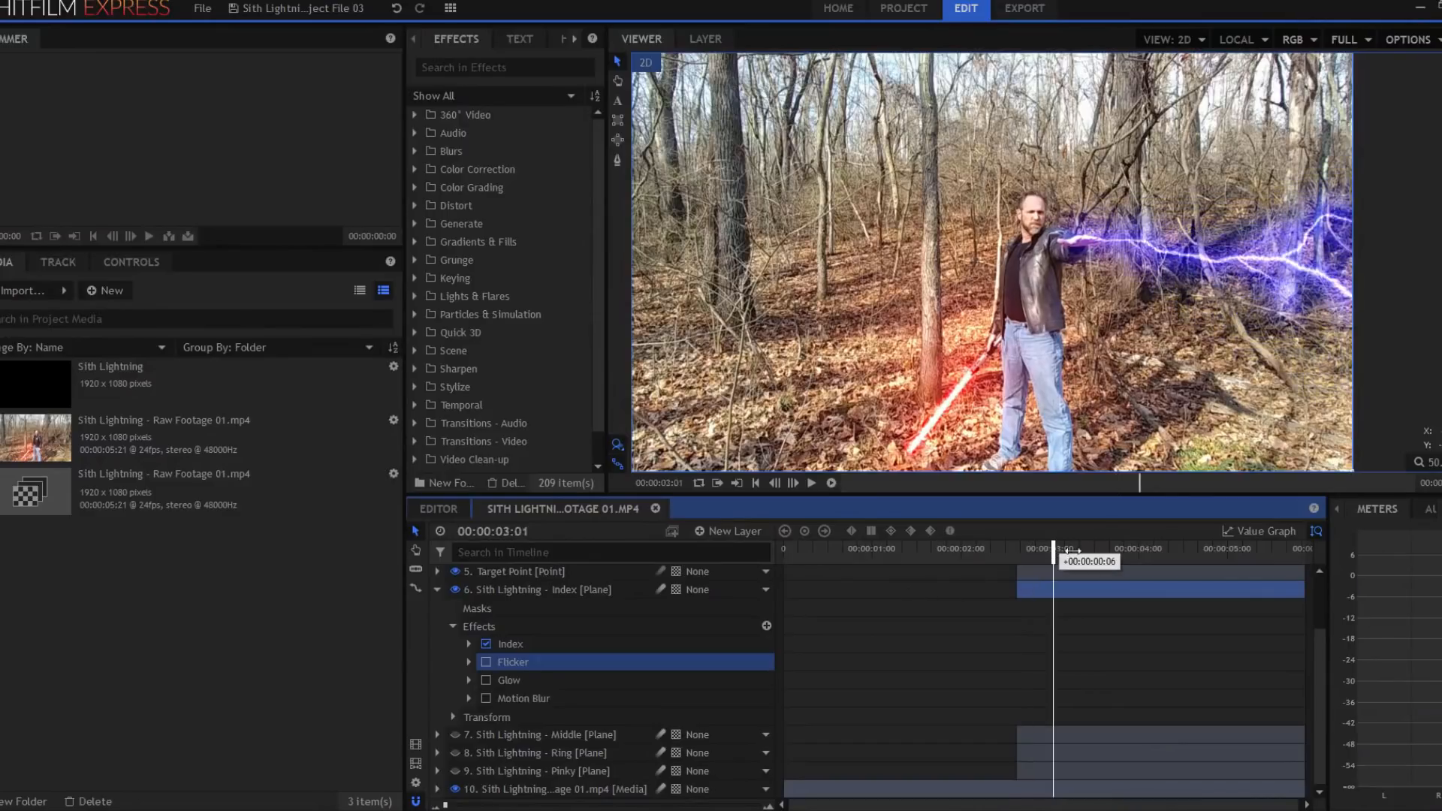
pyautogui.moveTo(1053, 548); pyautogui.dragTo(1191, 548)
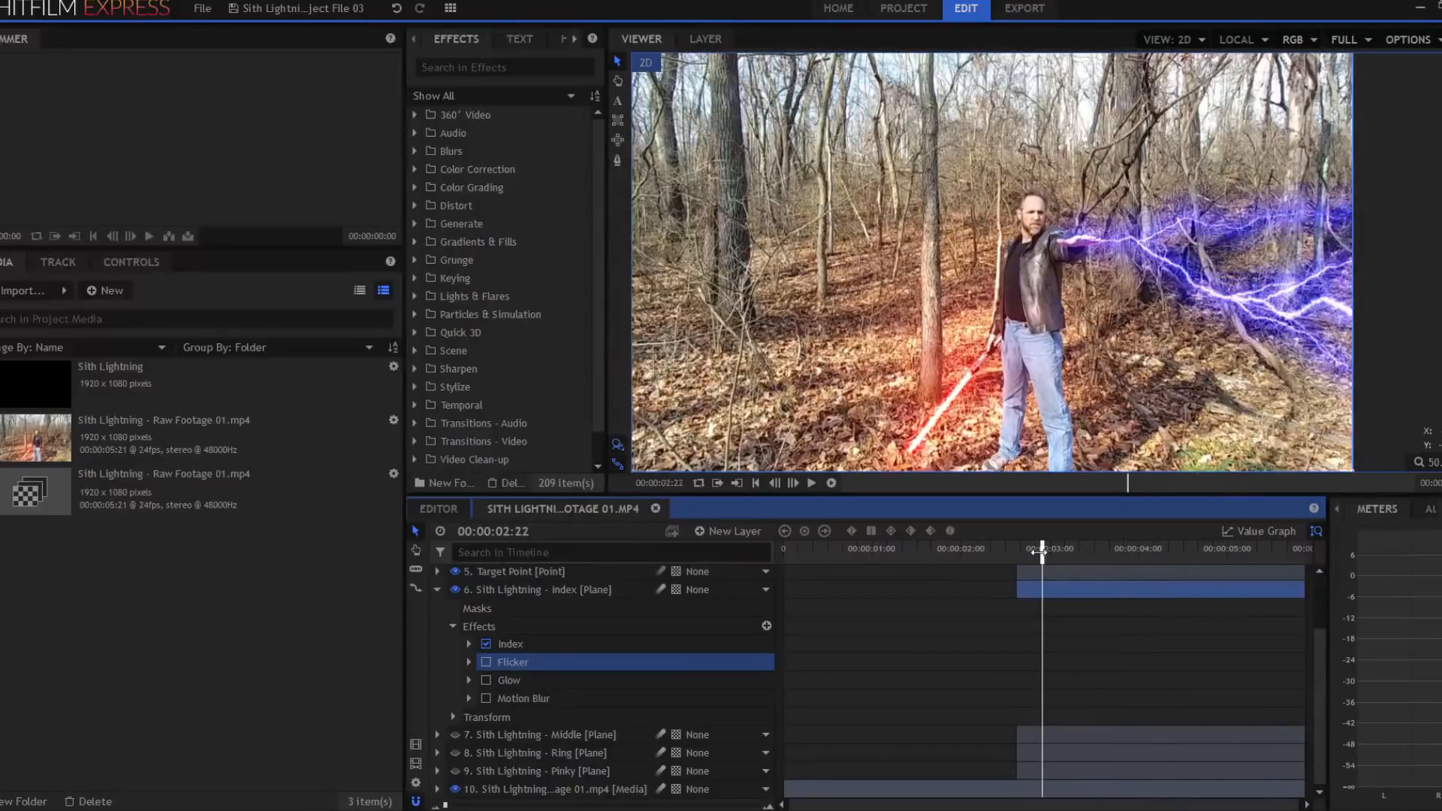
pyautogui.click(484, 661)
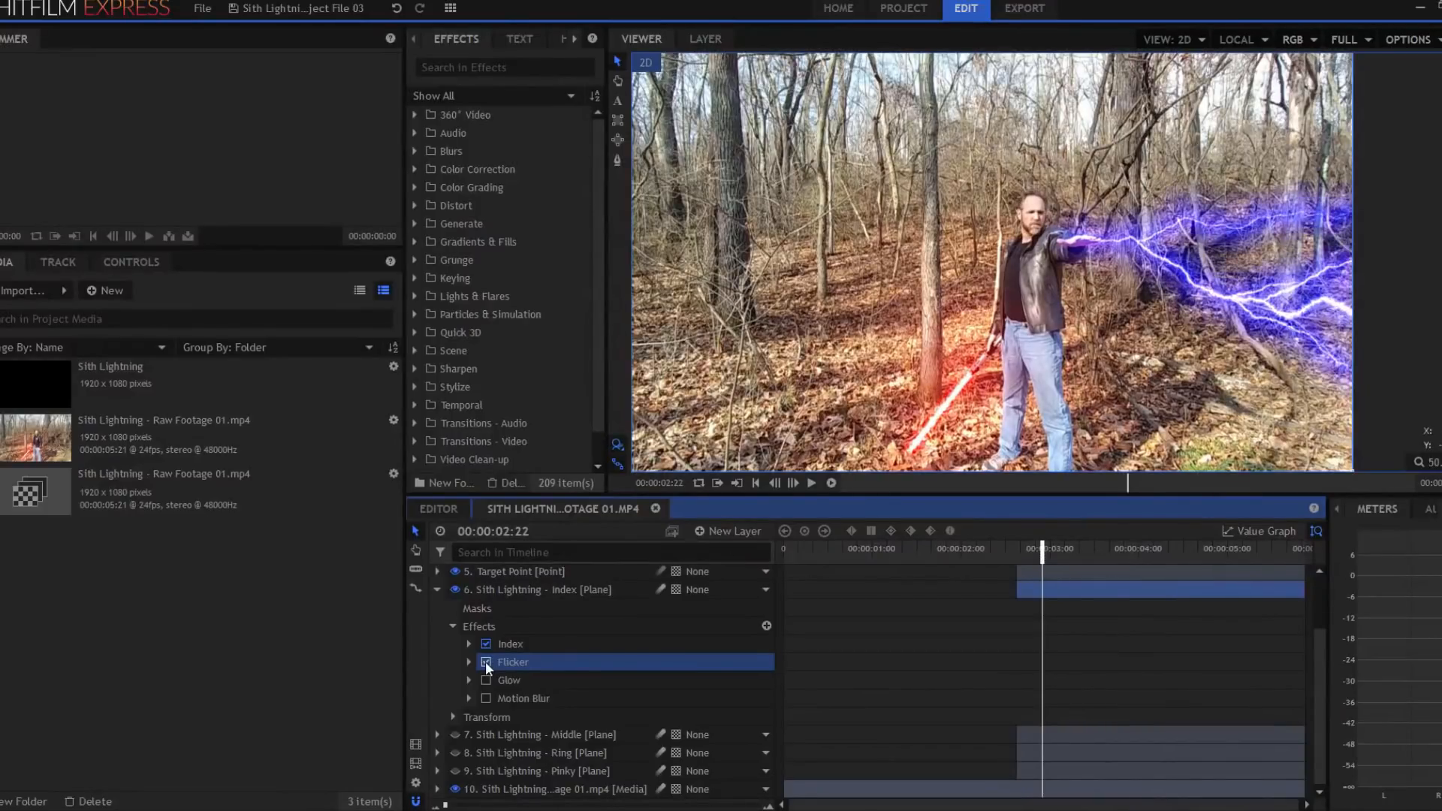
pyautogui.click(486, 661)
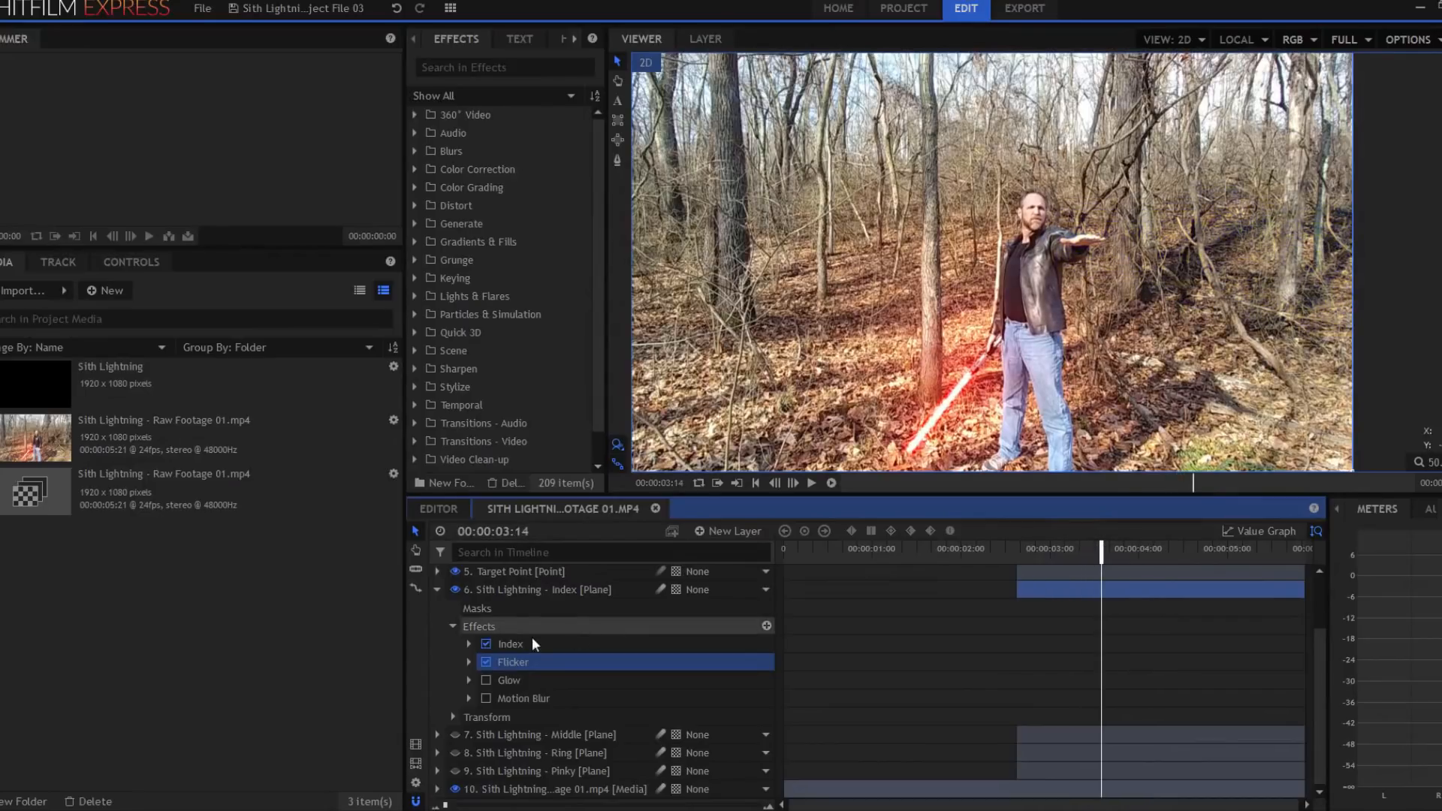
pyautogui.click(468, 663)
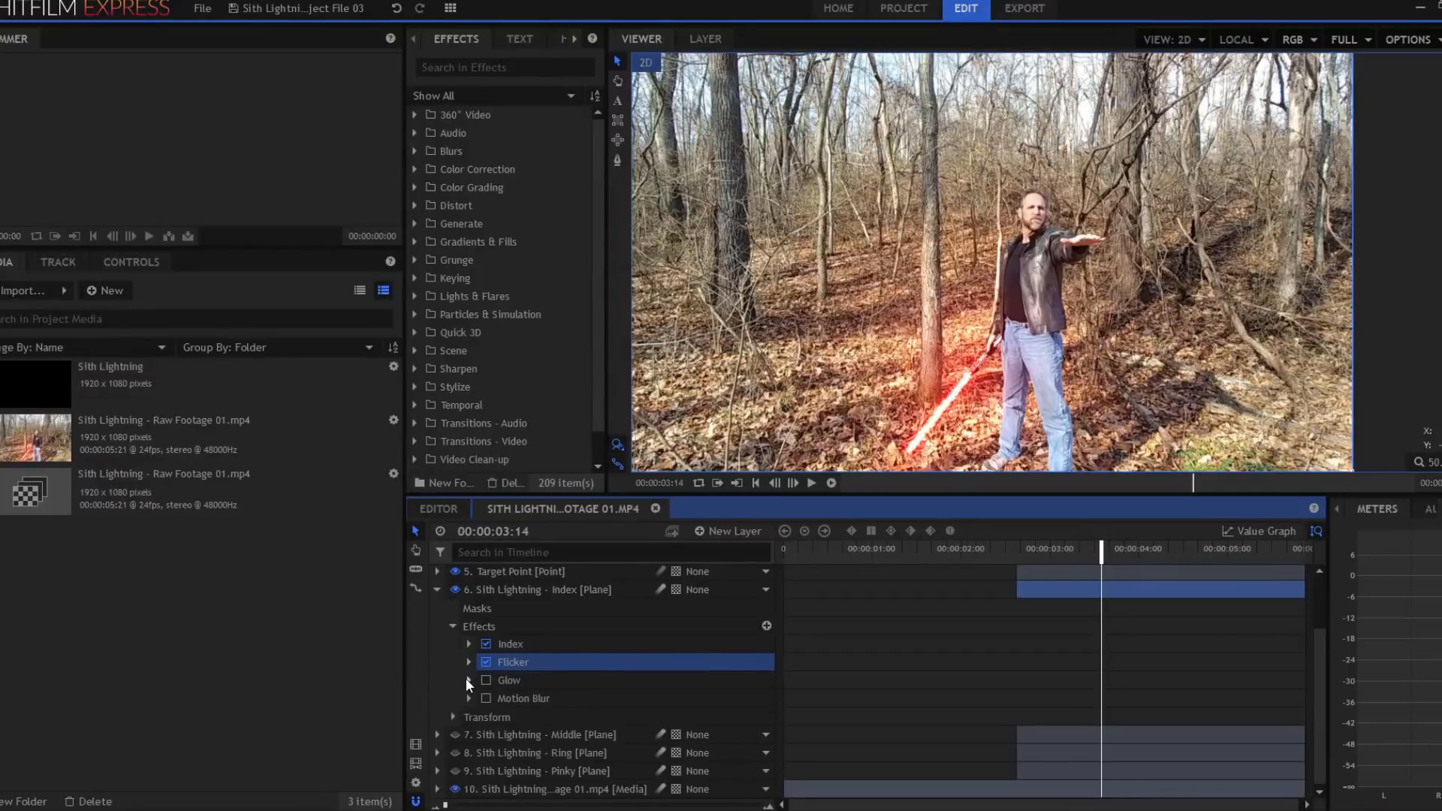
pyautogui.click(509, 680)
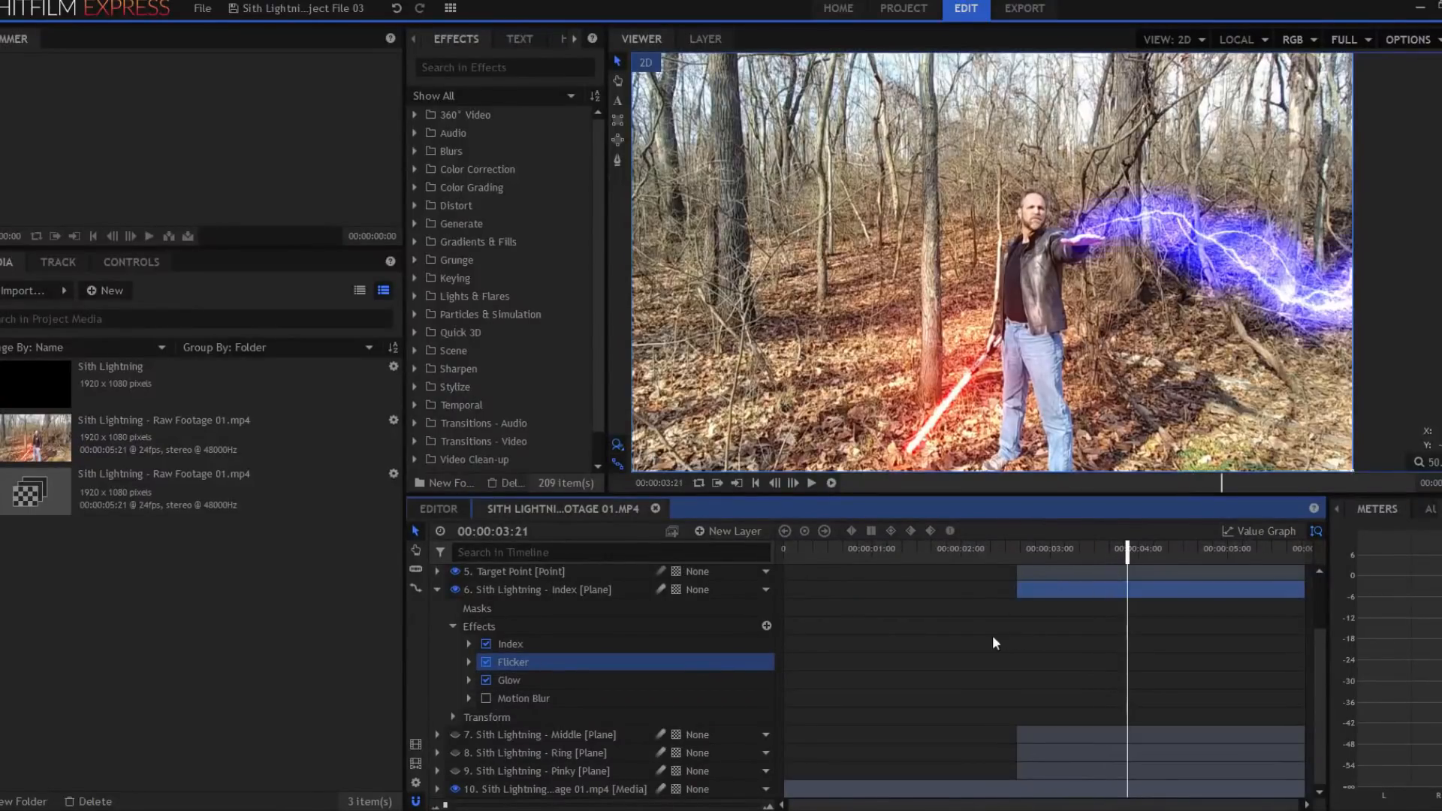
# Step: Expand Glow (1.5 intensity, 40% threshold, 70 px radius, Screen) and scrub to preview the flicker
pyautogui.click(486, 680)
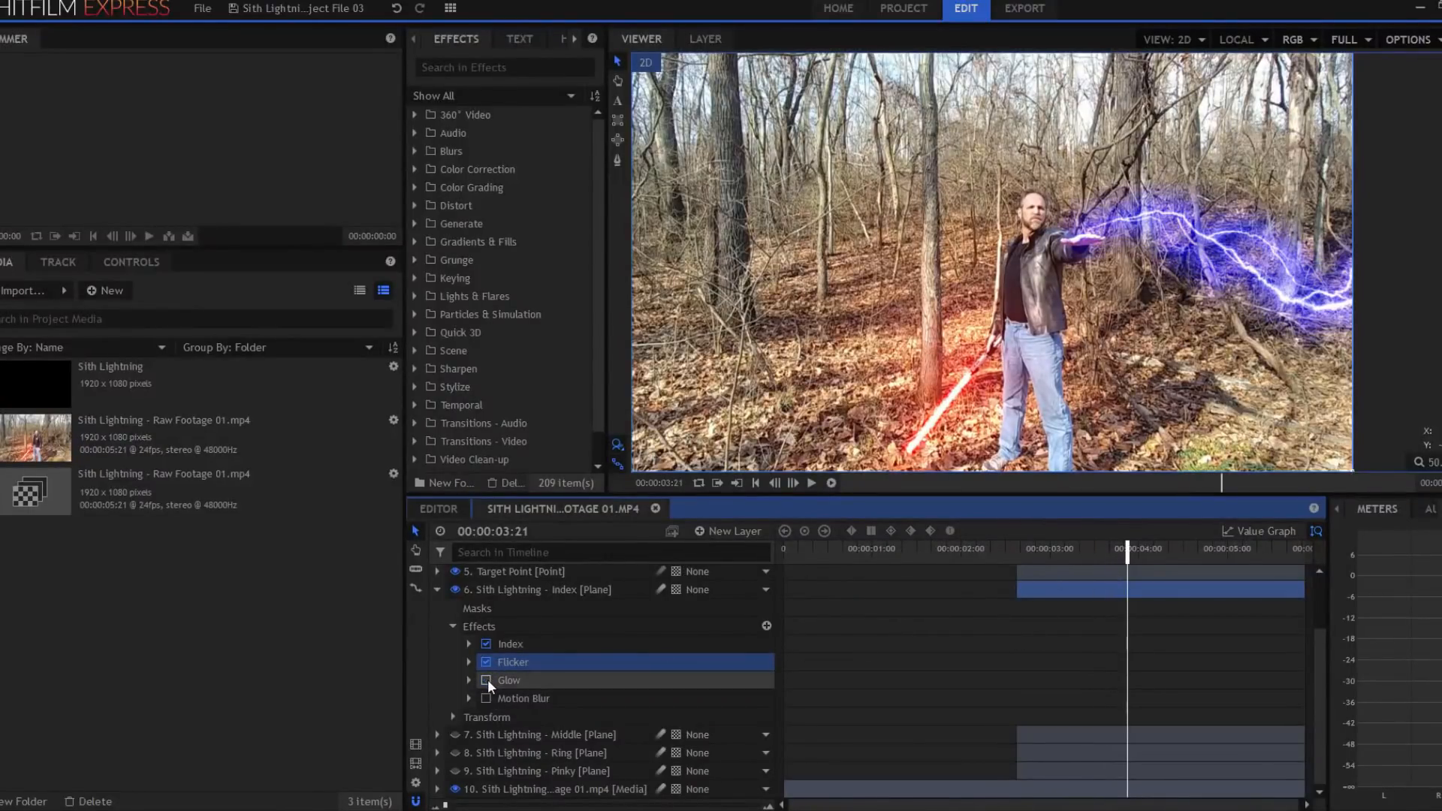
pyautogui.click(486, 679)
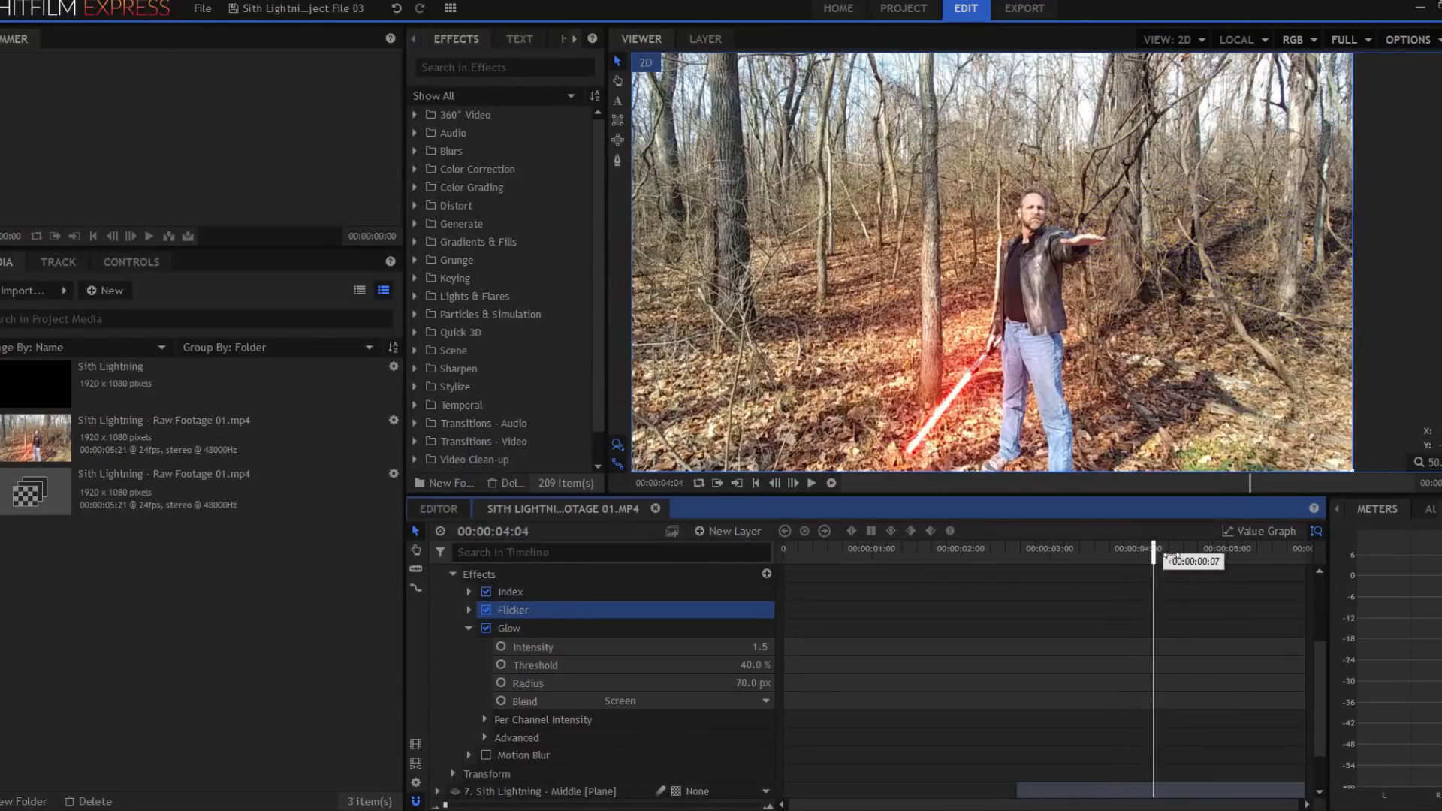
pyautogui.moveTo(1155, 548); pyautogui.dragTo(1187, 548)
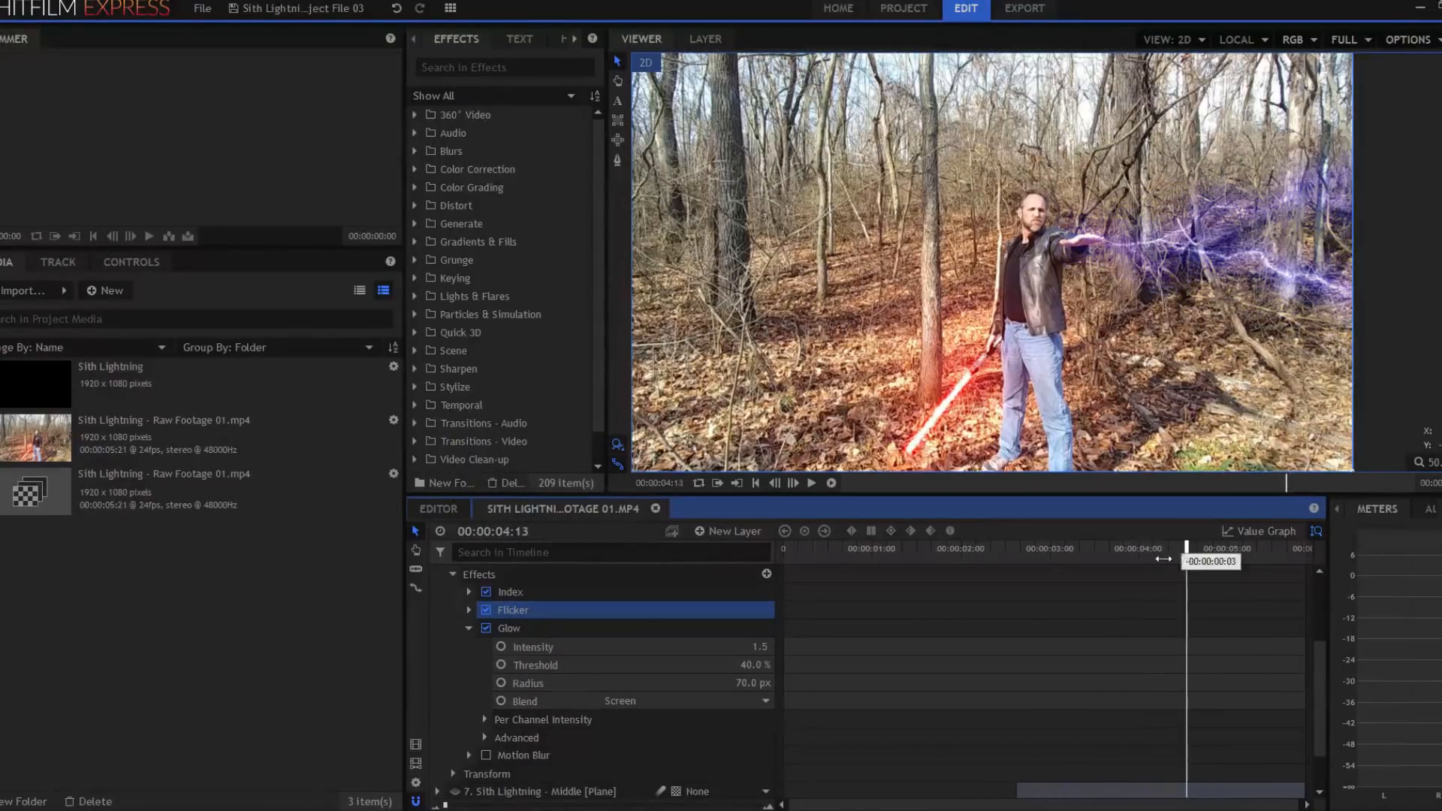
pyautogui.moveTo(1185, 548); pyautogui.dragTo(1135, 547)
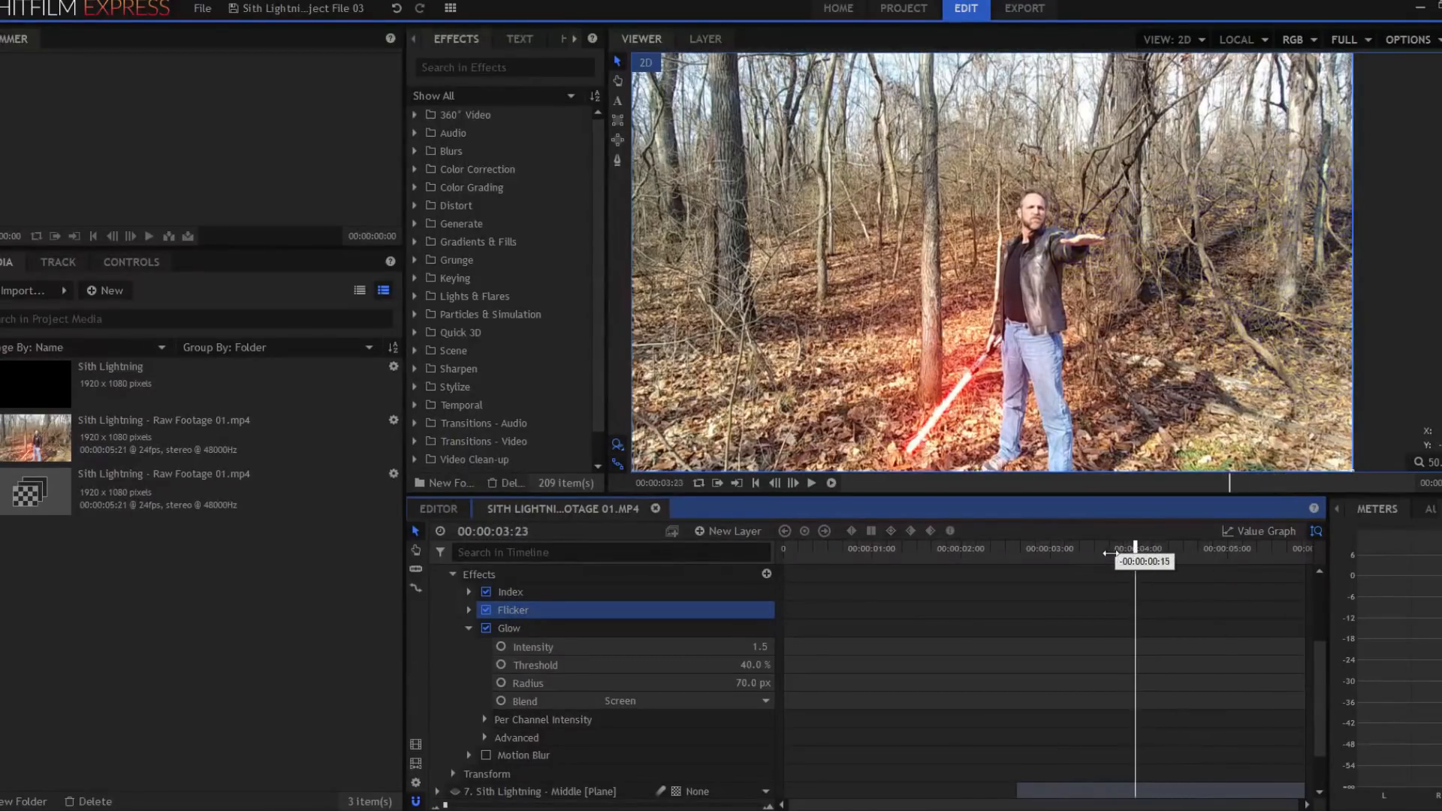
pyautogui.moveTo(1136, 547); pyautogui.dragTo(1093, 548)
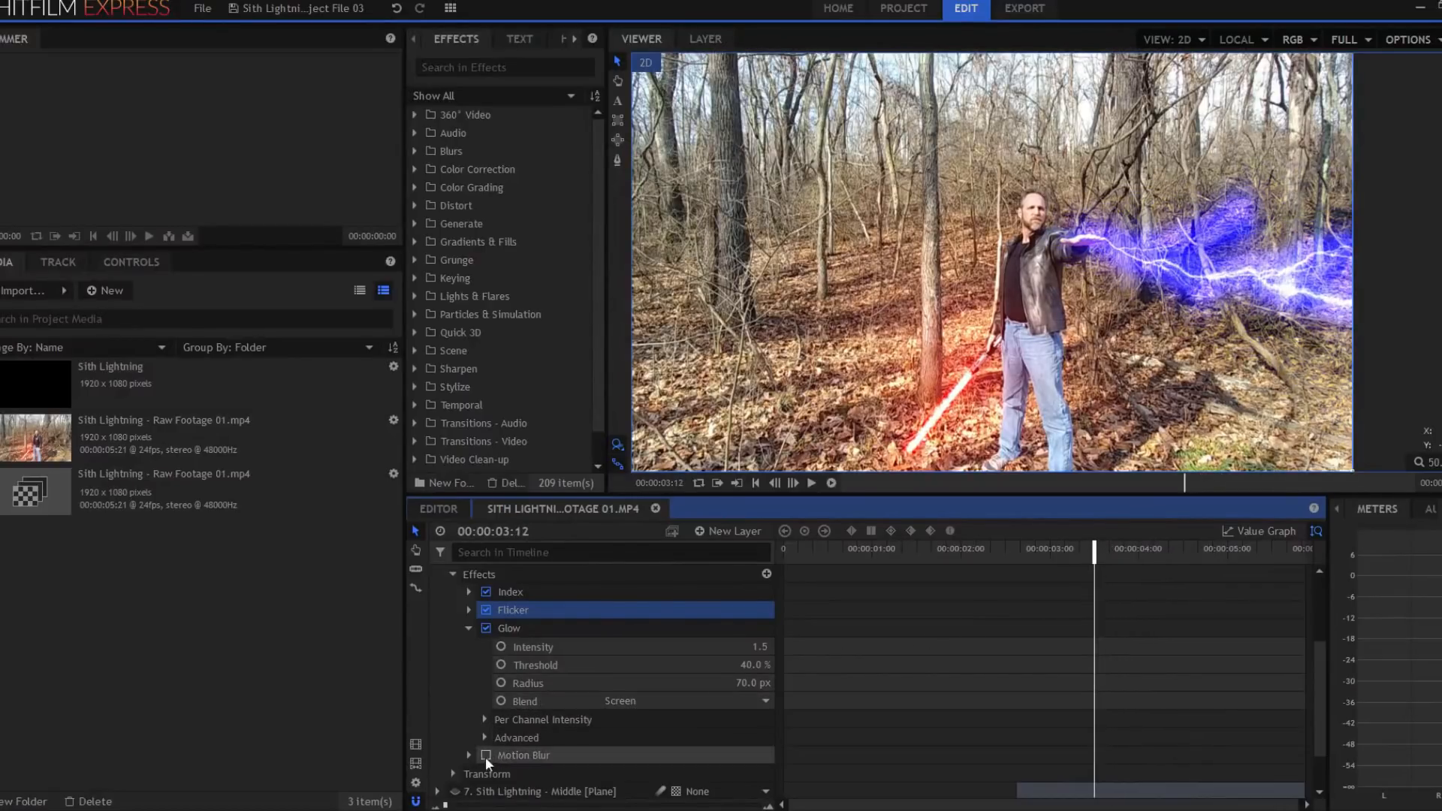
# Step: Enable Motion Blur on the index lightning, preview the blurred bolt, and collapse the layer
pyautogui.click(484, 754)
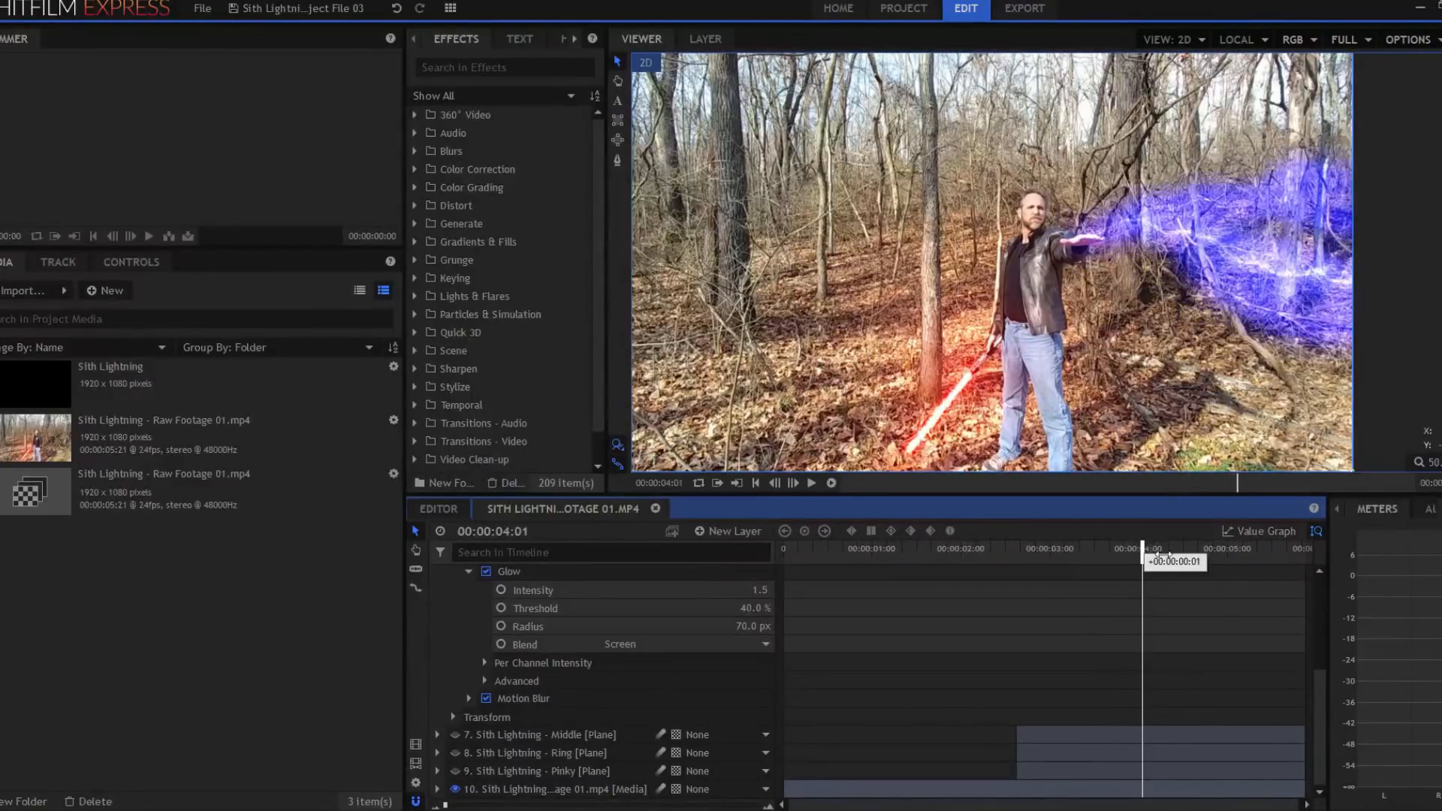
pyautogui.moveTo(1144, 548); pyautogui.dragTo(1190, 548)
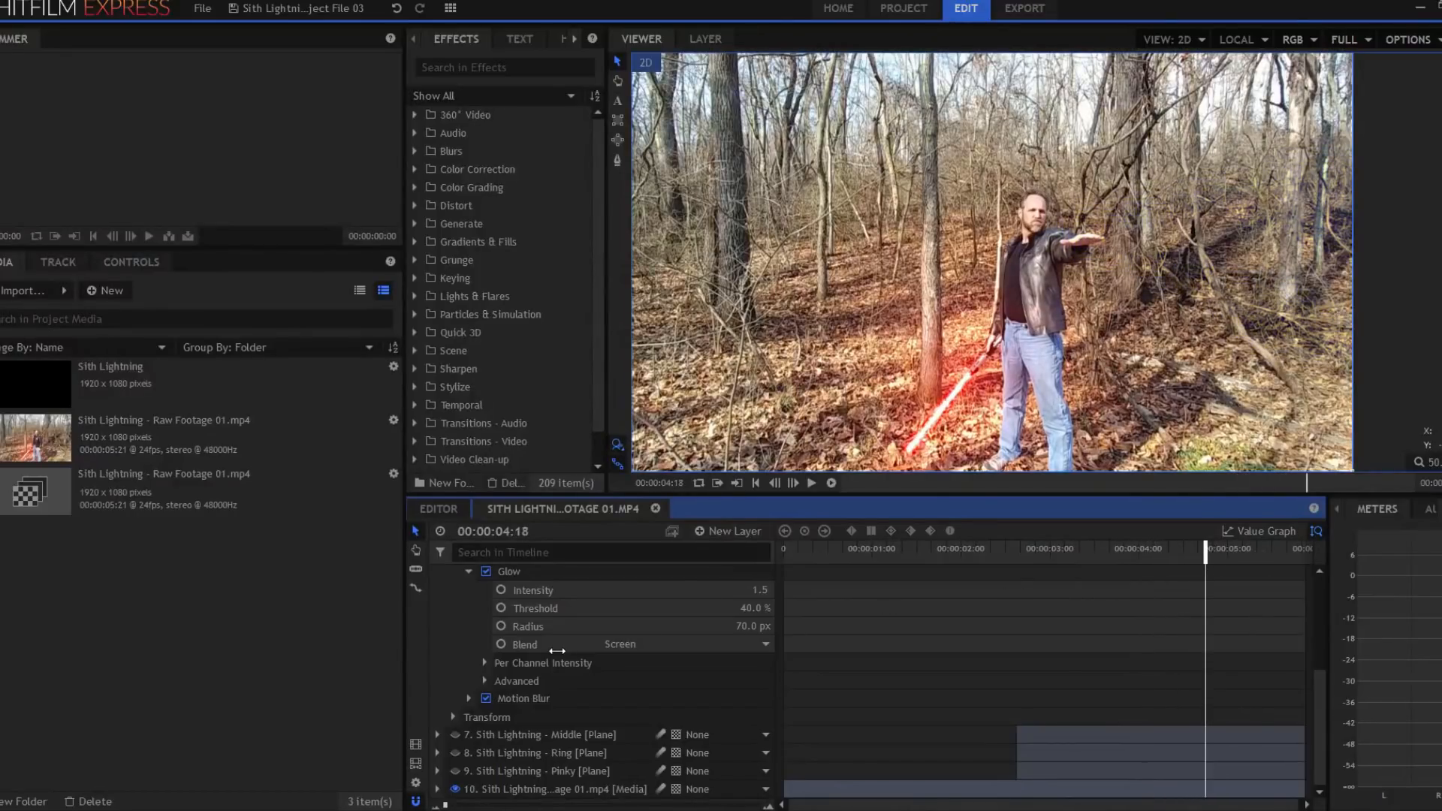
pyautogui.click(437, 638)
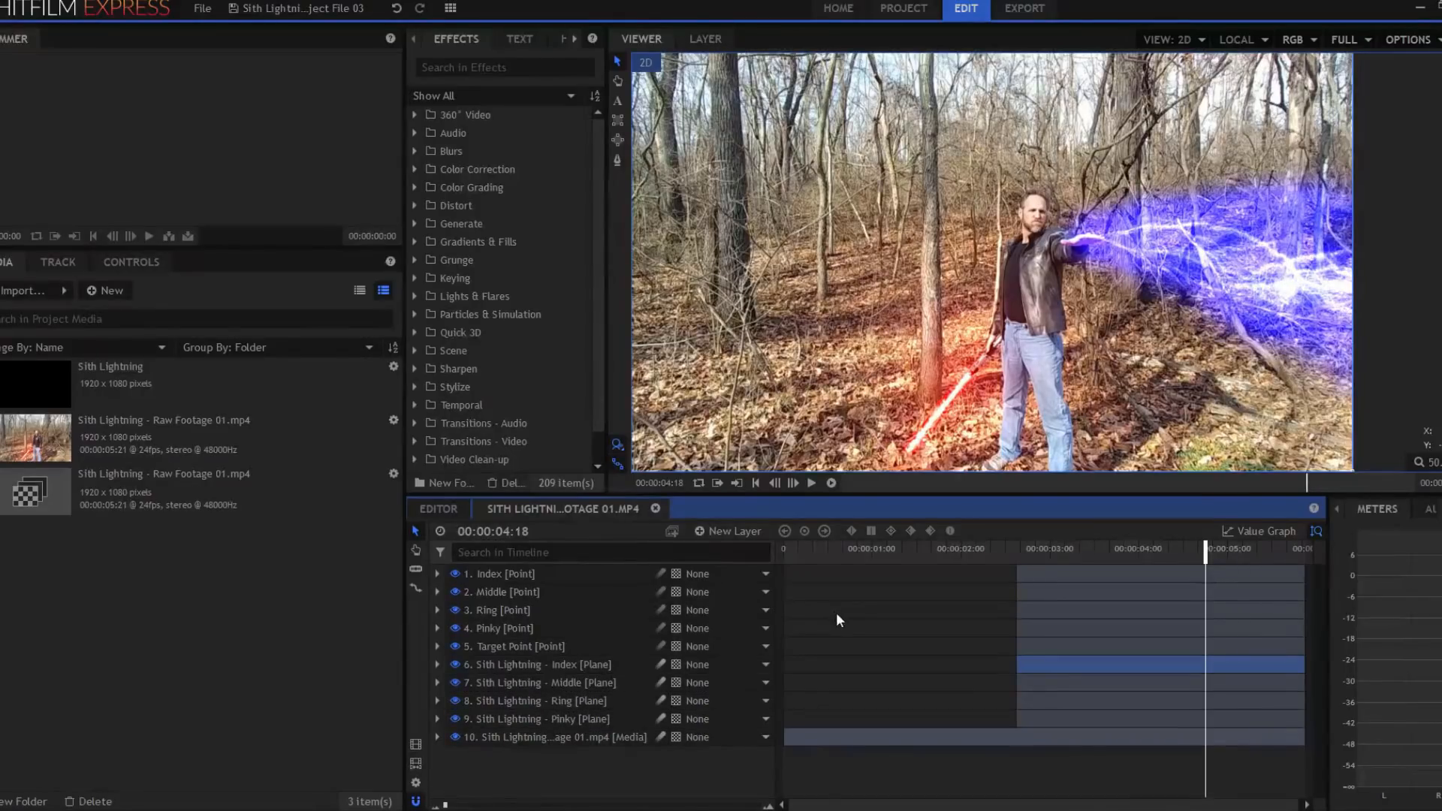
# Step: Expand Sith Lightning - Middle and its Effects, then fold away the Flicker settings
pyautogui.click(439, 683)
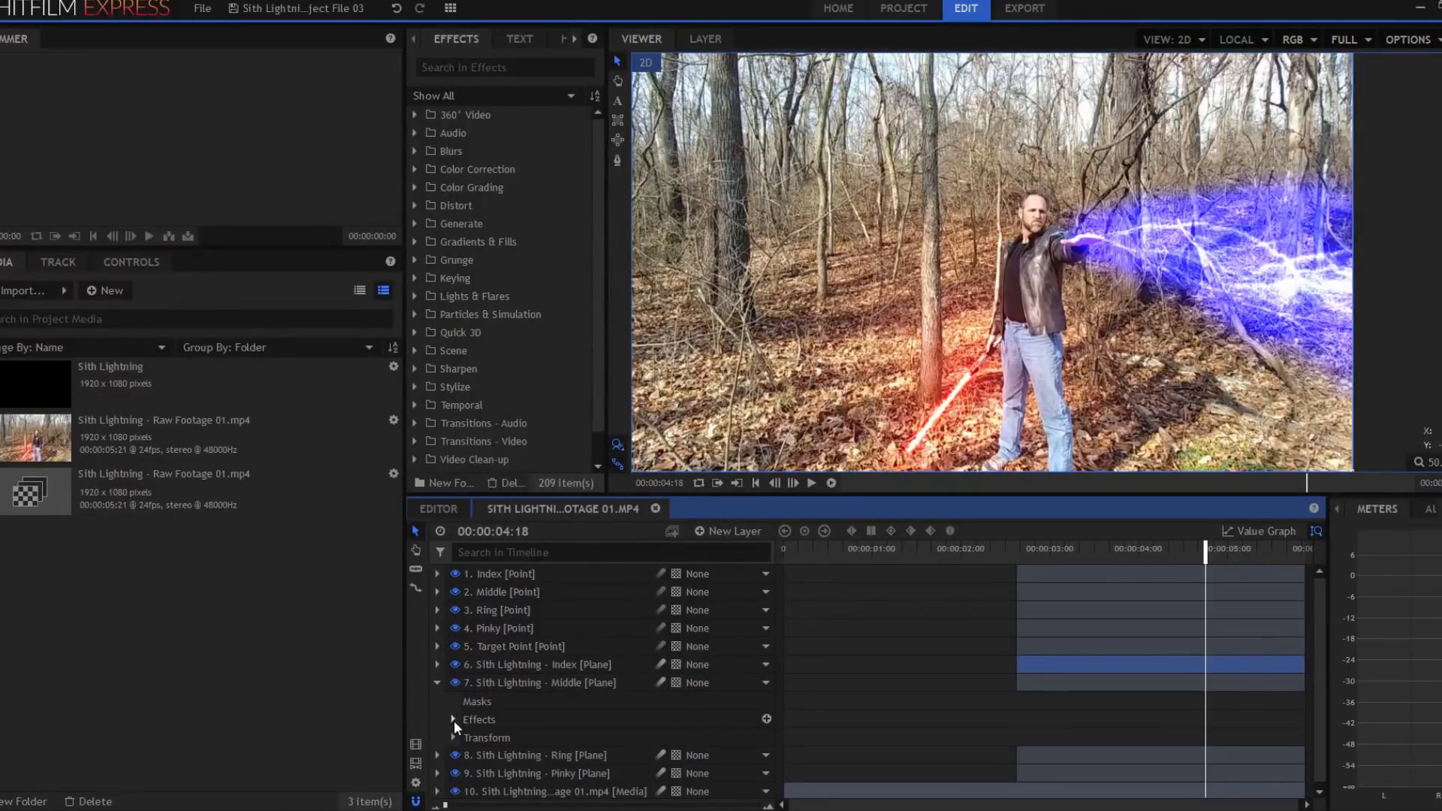
pyautogui.click(452, 719)
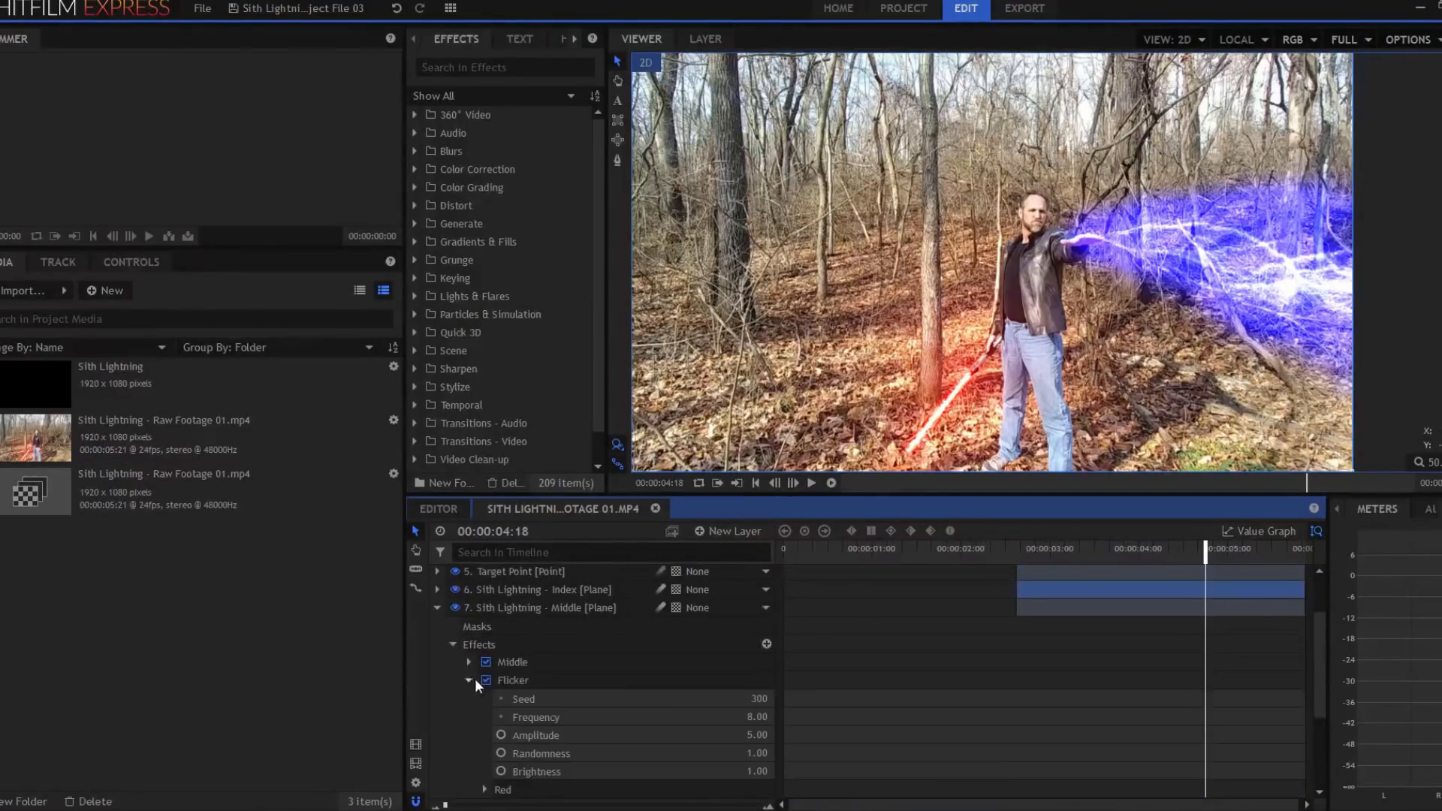
pyautogui.click(469, 681)
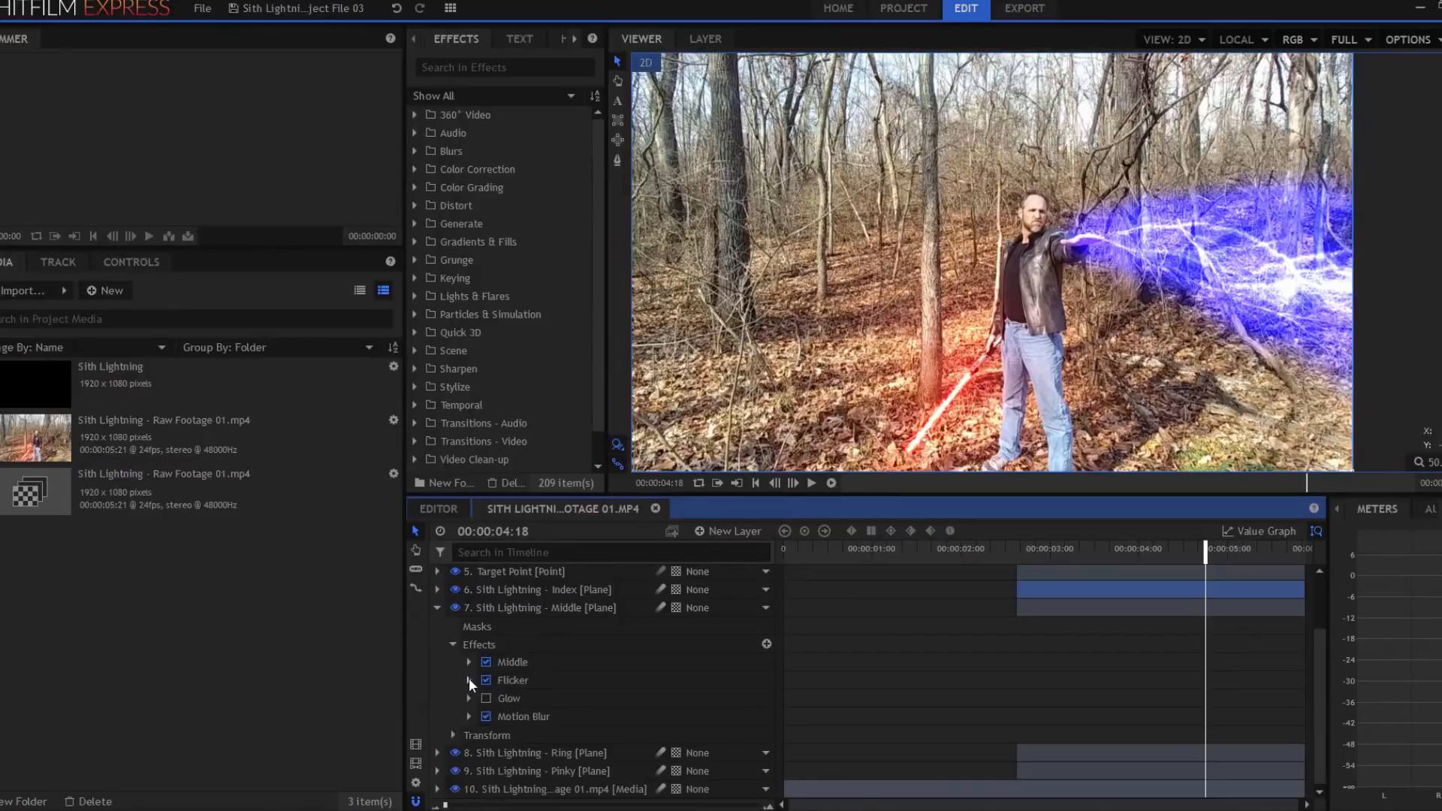